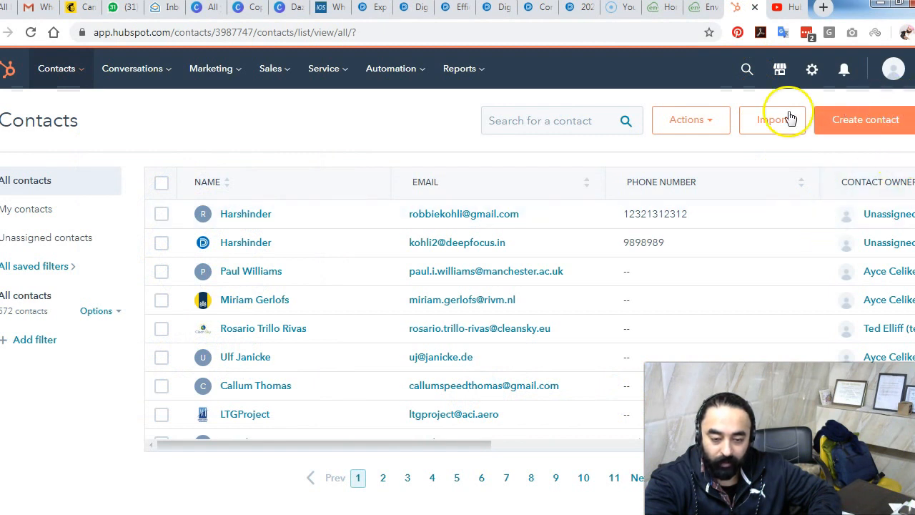
mouse_move(400, 123)
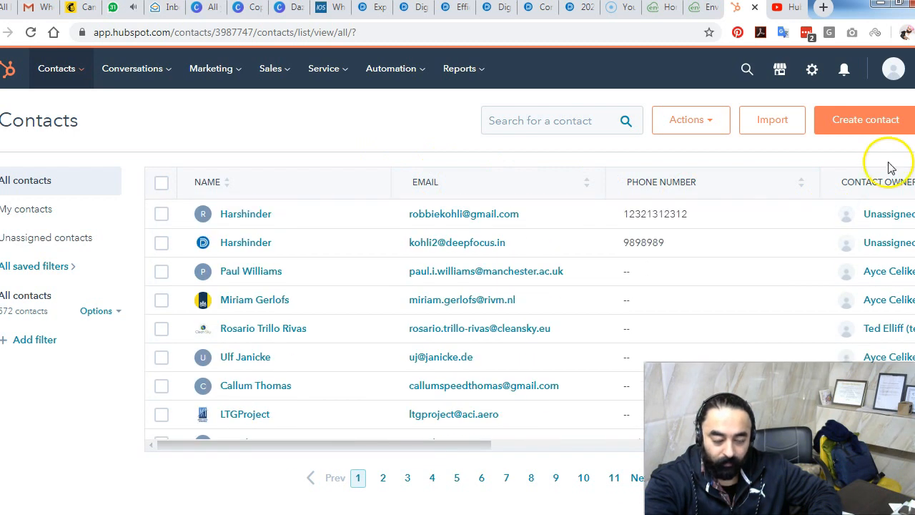
mouse_move(249, 264)
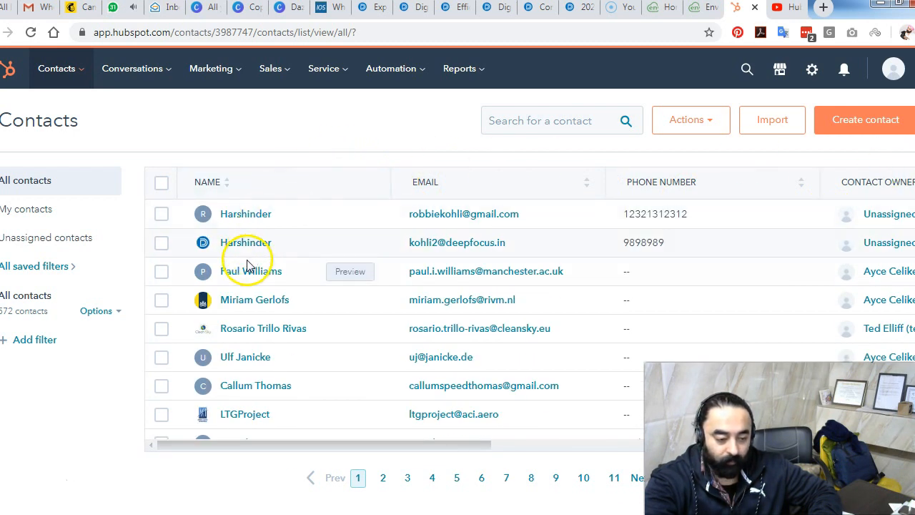
- Reload the full HubSpot contacts list and scroll through it
left_click(25, 180)
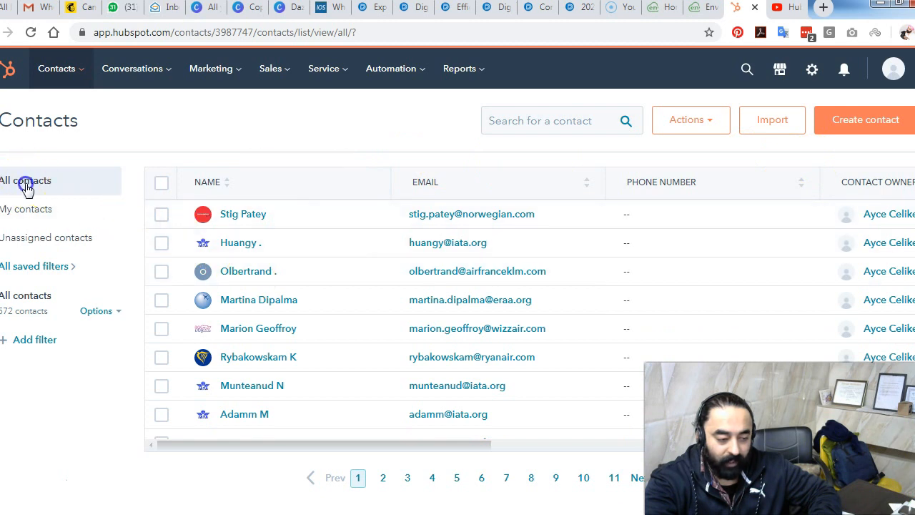
mouse_move(349, 299)
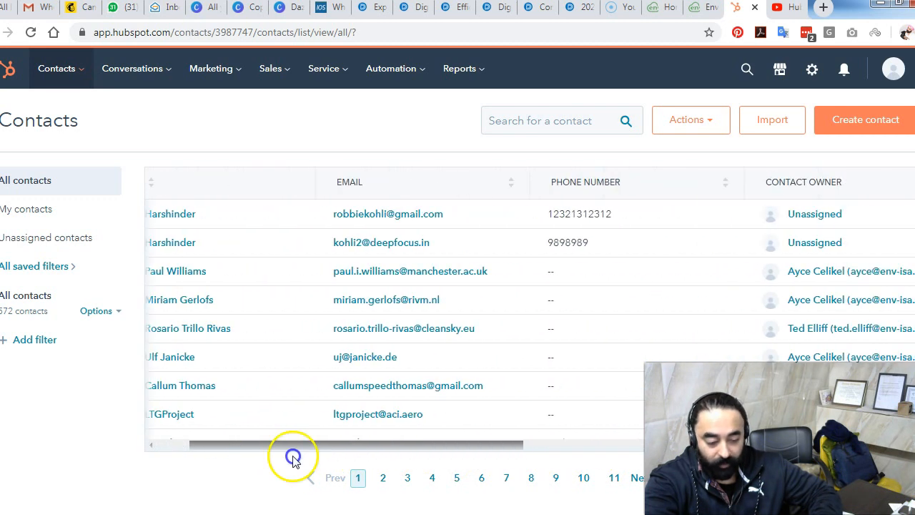
scroll("left", 3)
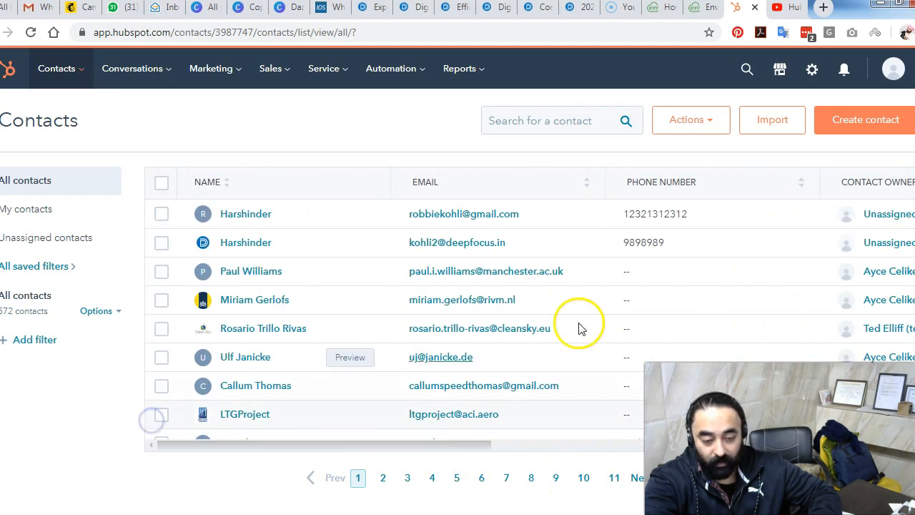
mouse_move(650, 184)
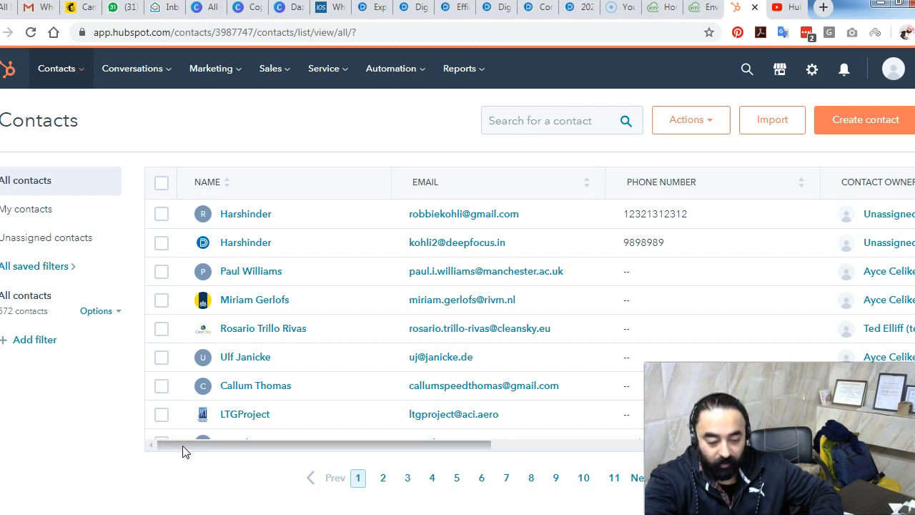
mouse_move(347, 189)
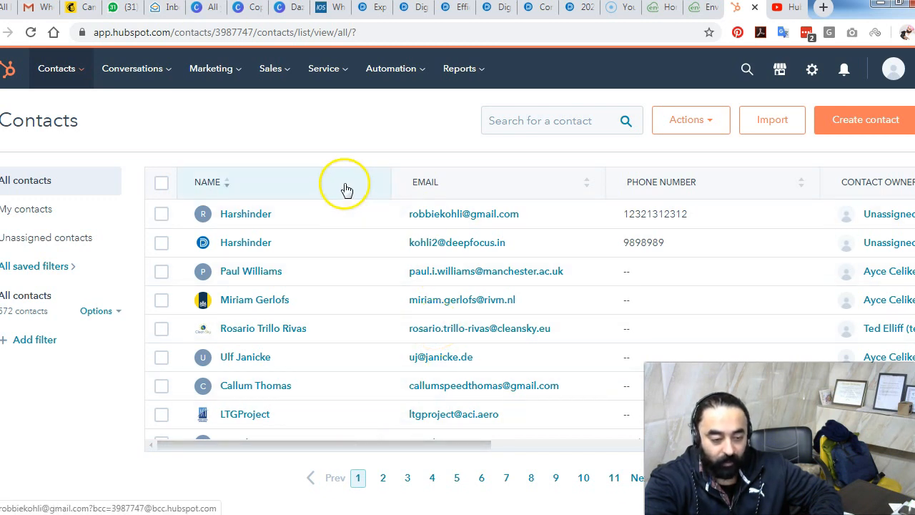
mouse_move(304, 184)
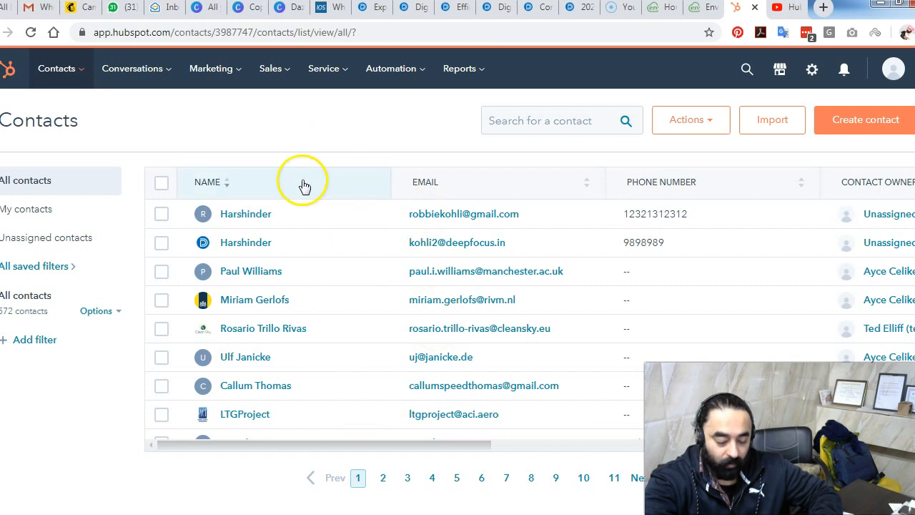
mouse_move(300, 266)
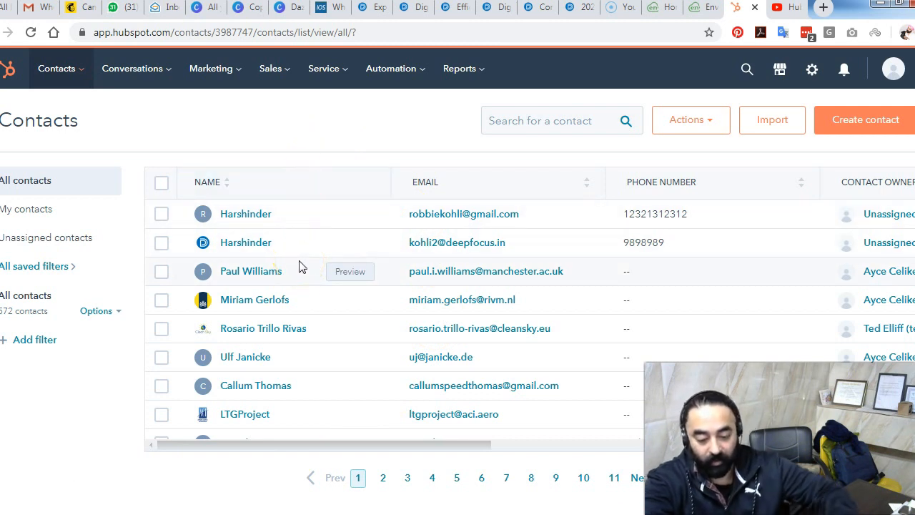
mouse_move(417, 190)
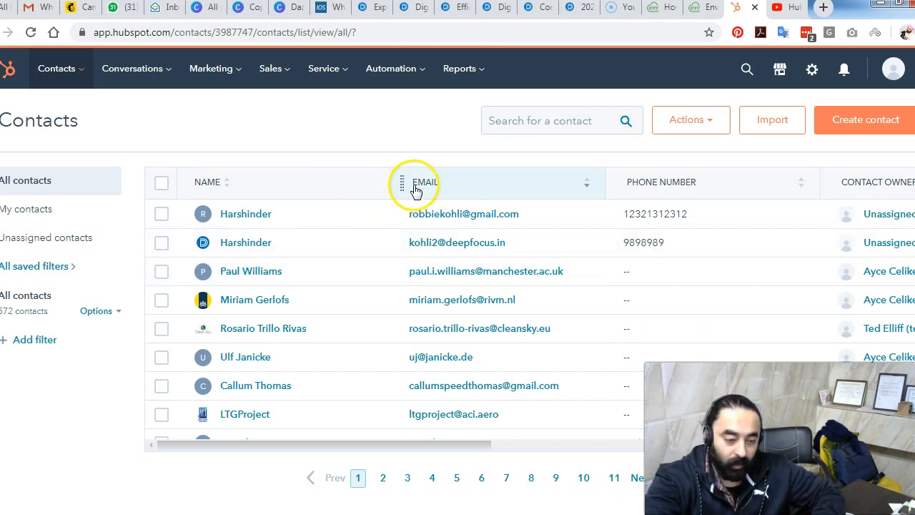
mouse_move(295, 251)
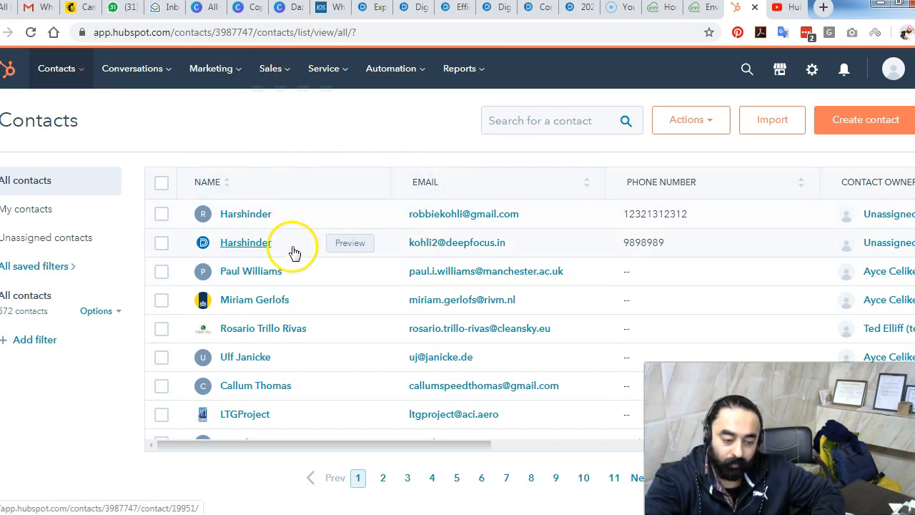
mouse_move(355, 138)
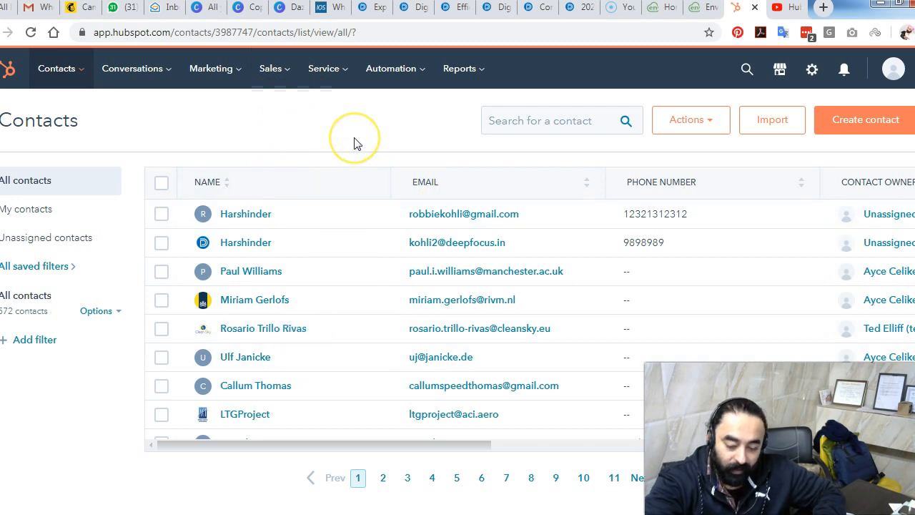
mouse_move(398, 219)
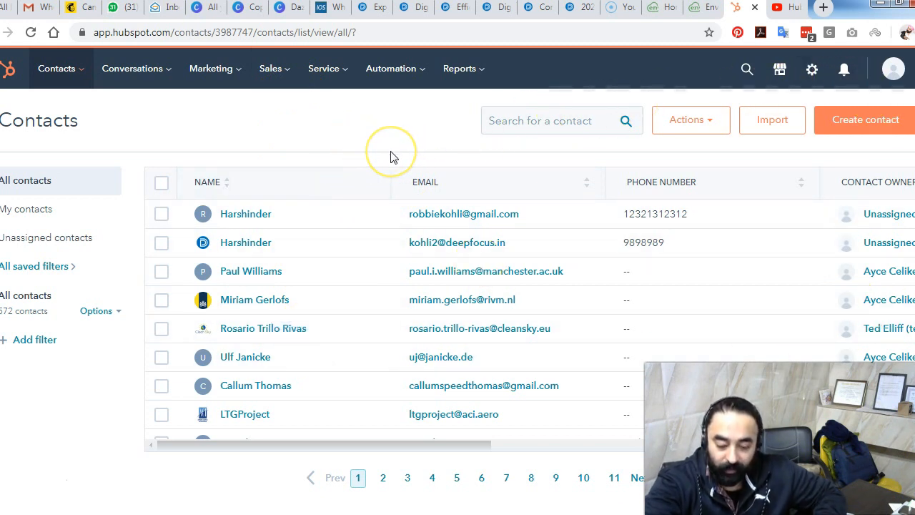
scroll("down", 3)
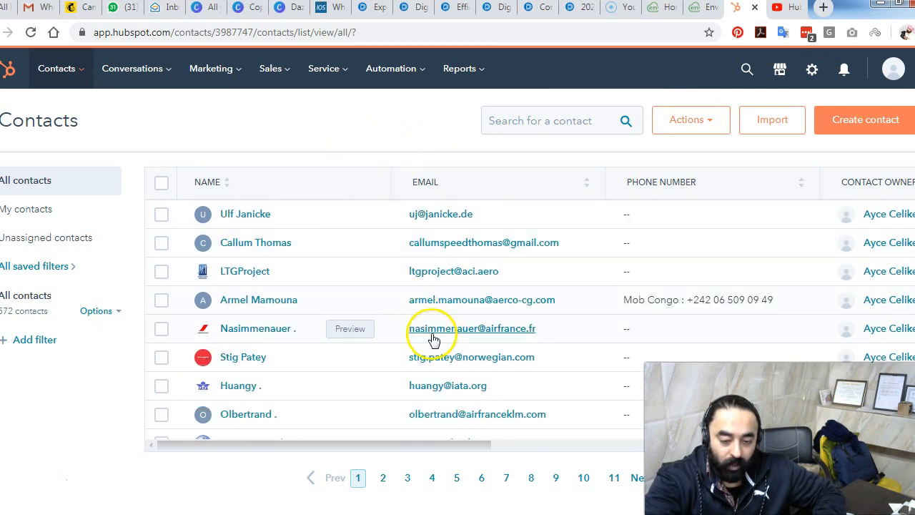
scroll("down", 3)
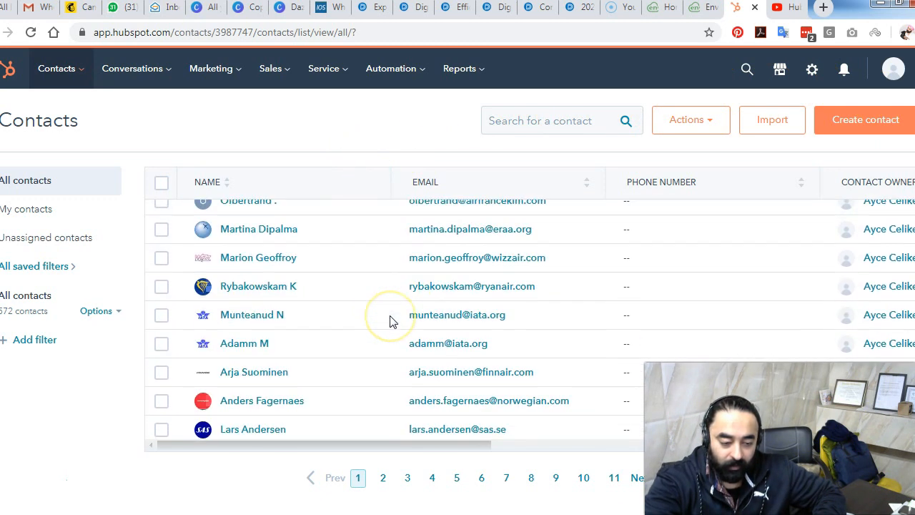
scroll("up", 3)
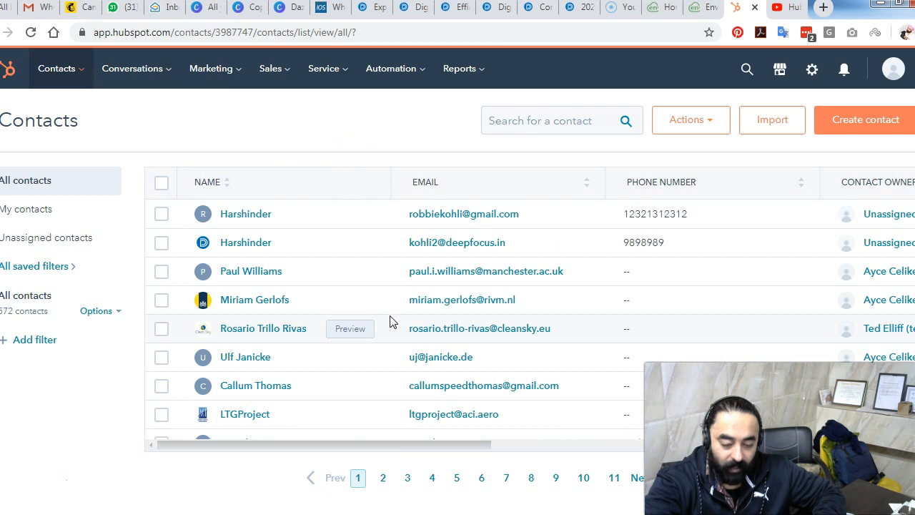
mouse_move(408, 440)
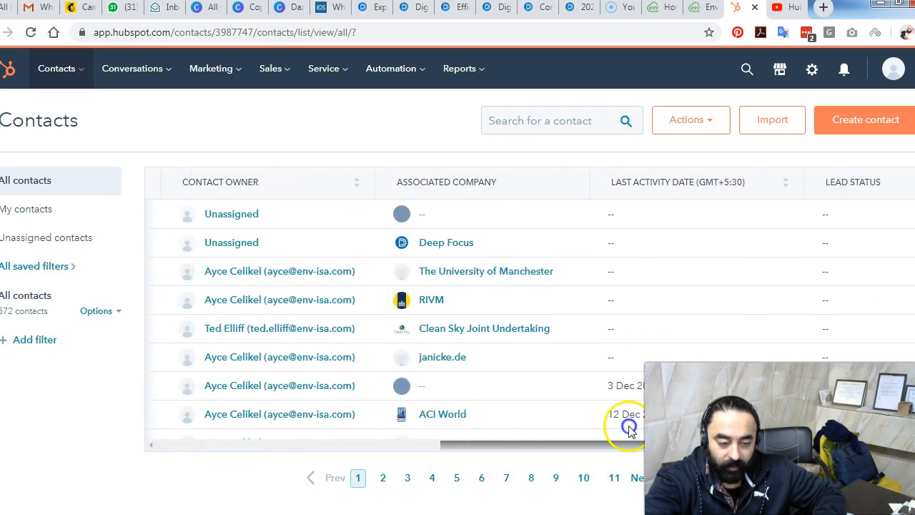
scroll("left", 3)
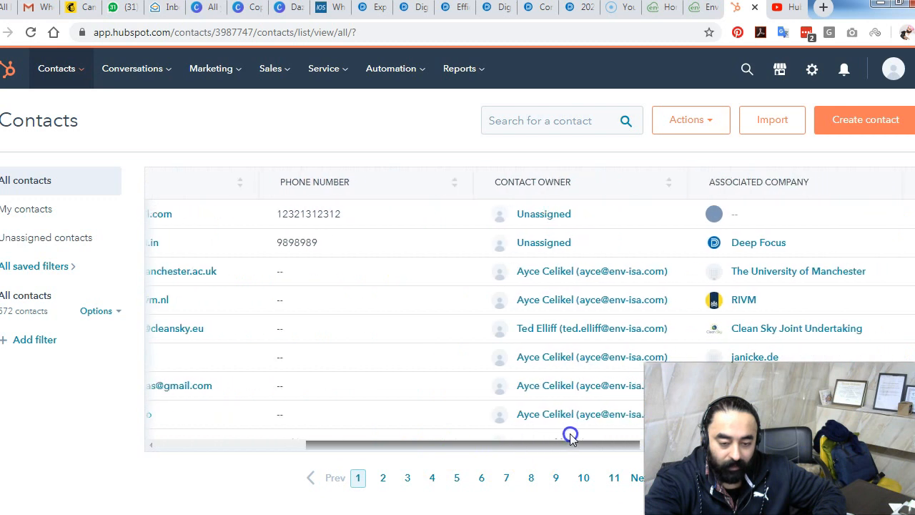
scroll("right", 3)
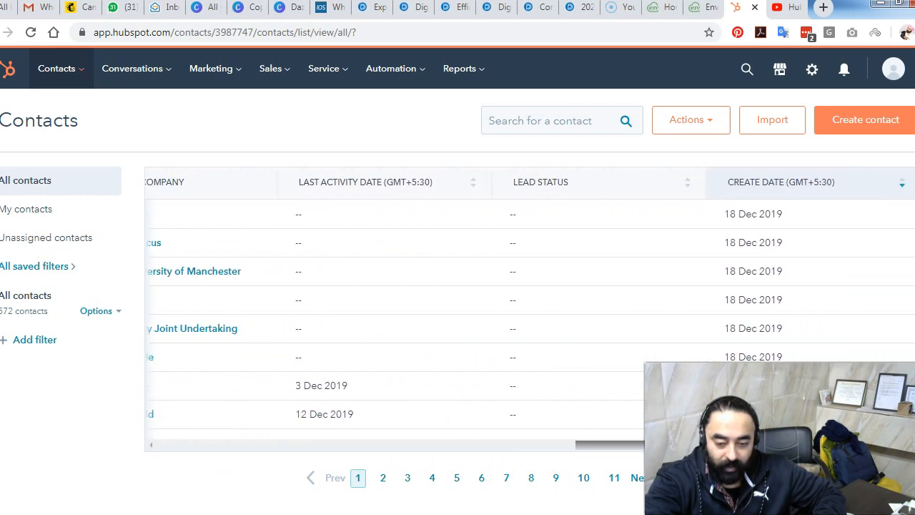
scroll("left", 3)
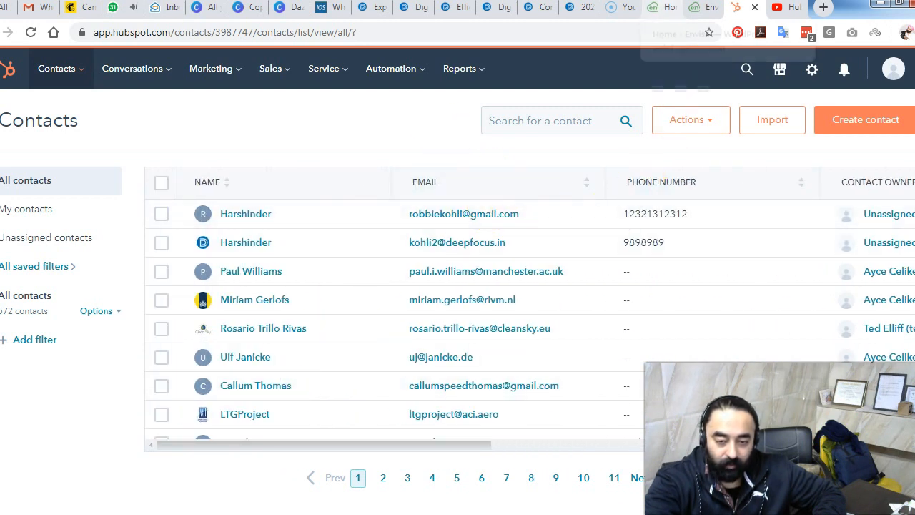
- On the Envisa homepage, scroll to the Get in Touch form and focus the empty Name field
left_click(651, 7)
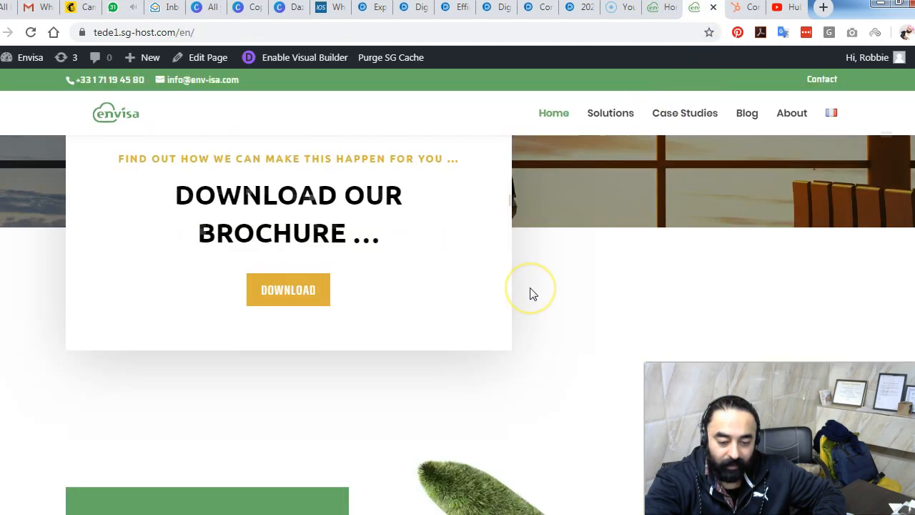
scroll("down", 3)
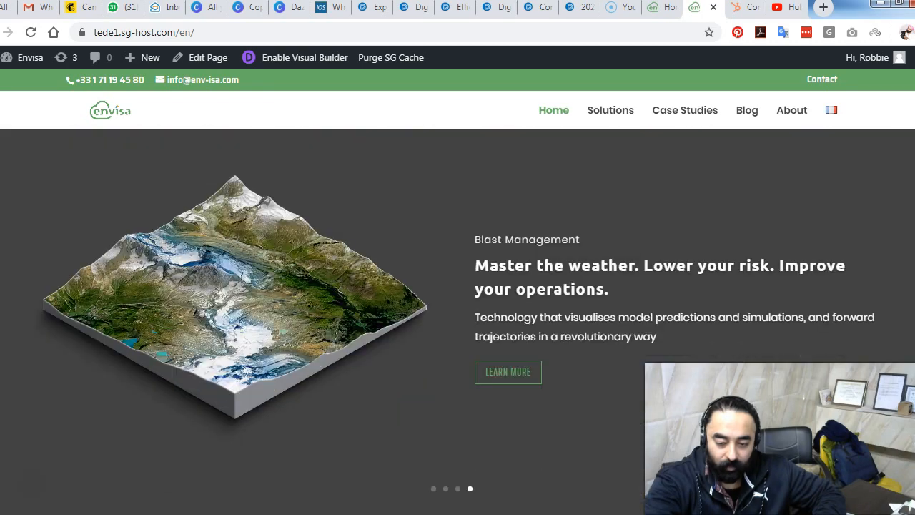
scroll("down", 3)
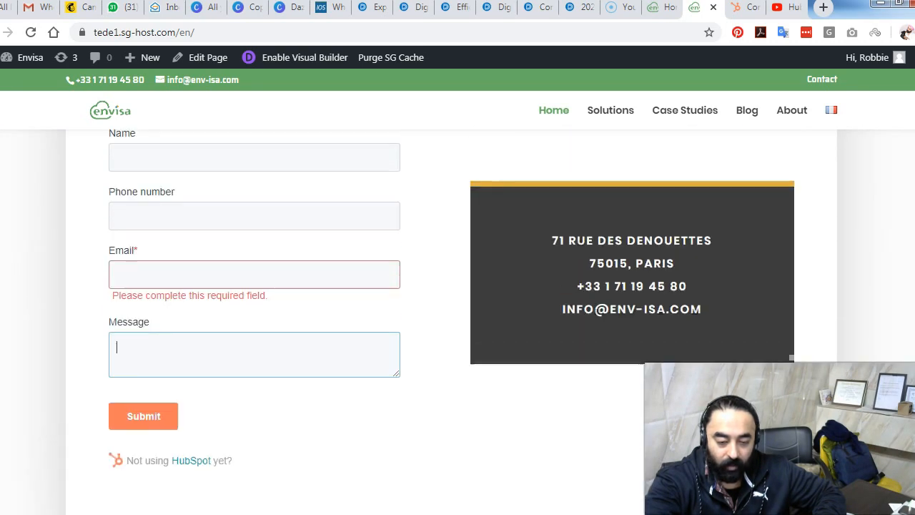
scroll("up", 3)
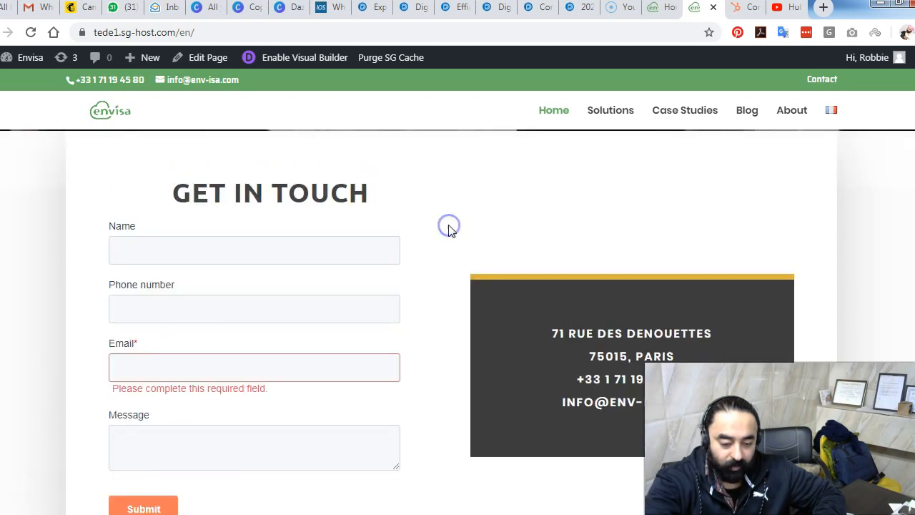
left_click(254, 250)
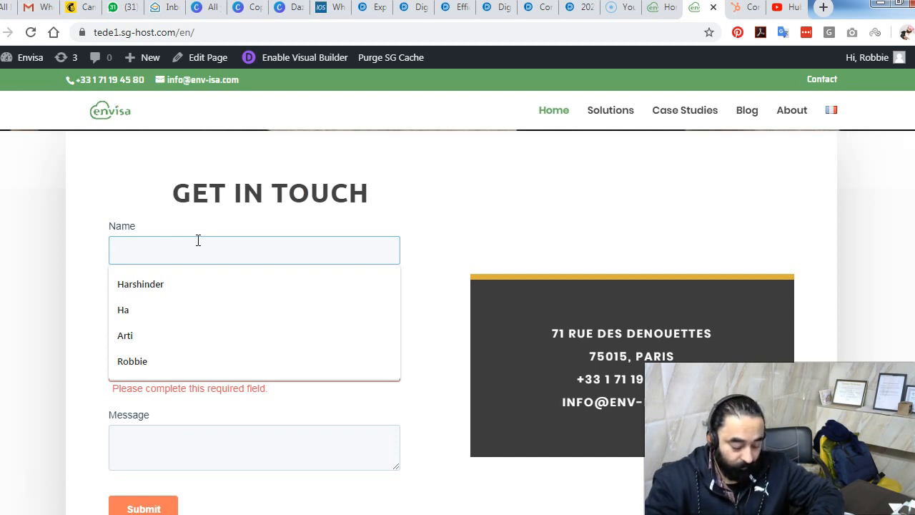
left_click(254, 249)
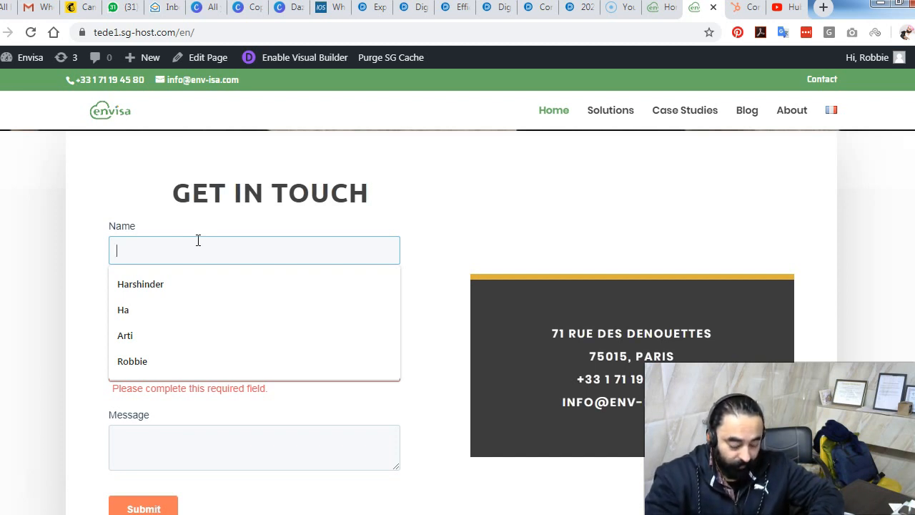
left_click(132, 360)
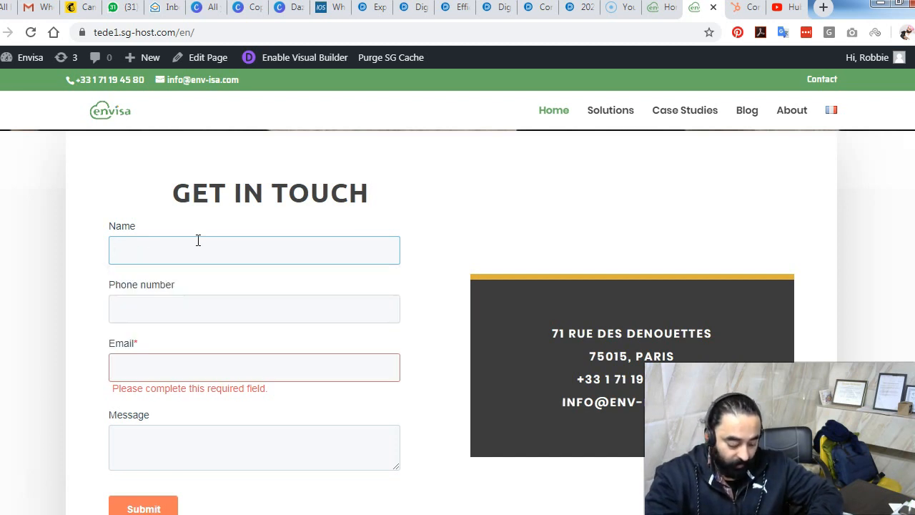
left_click(254, 250)
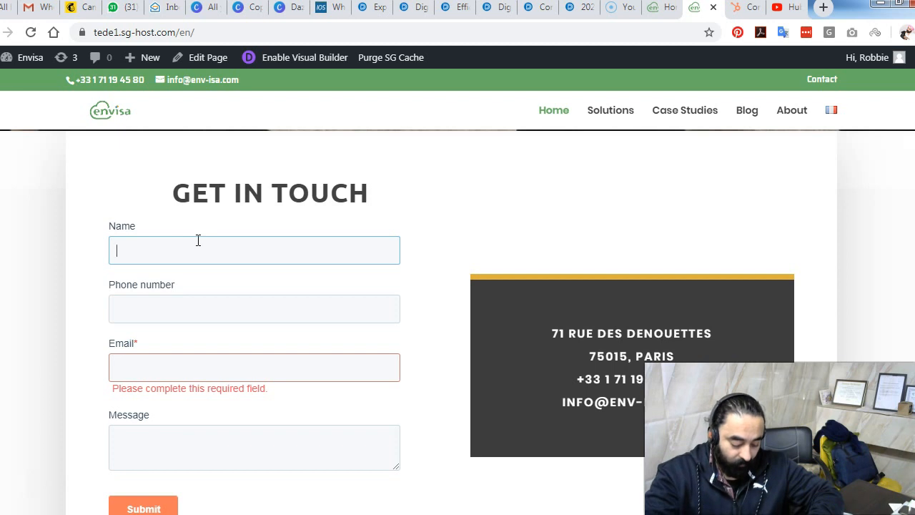
type("John Hubspot")
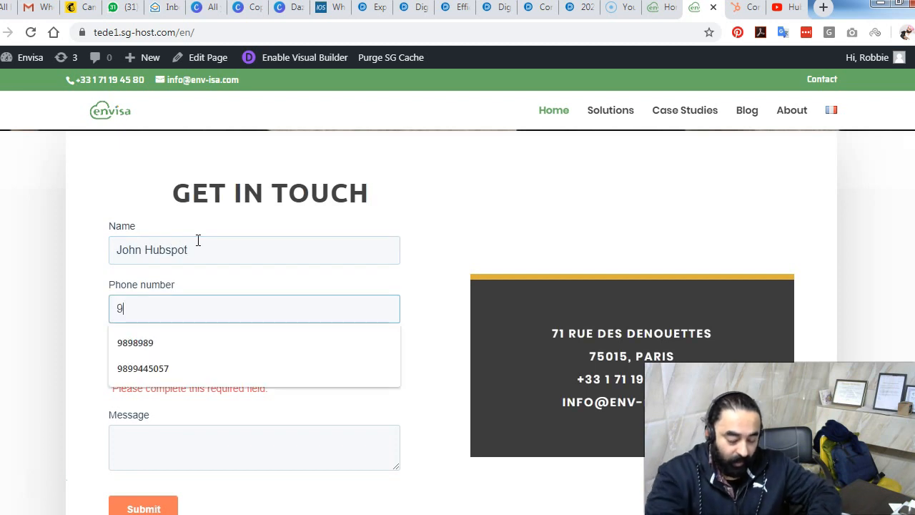
left_click(135, 342)
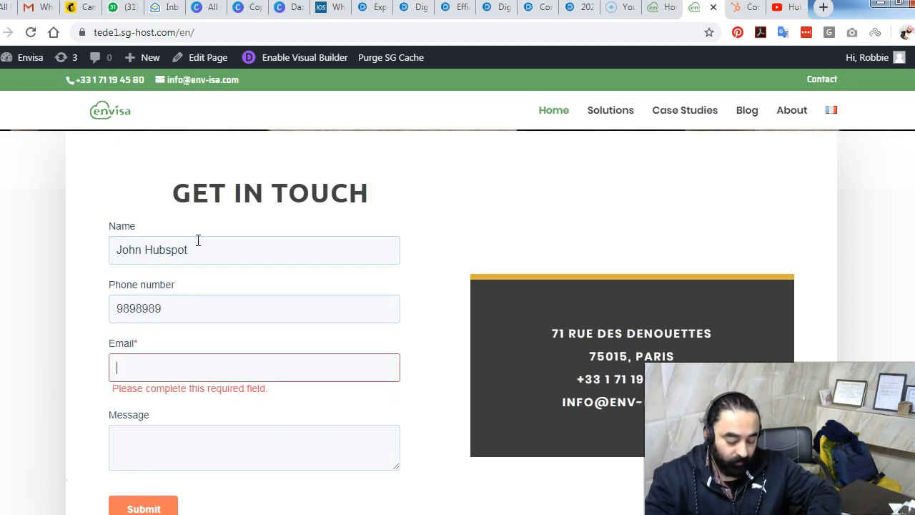
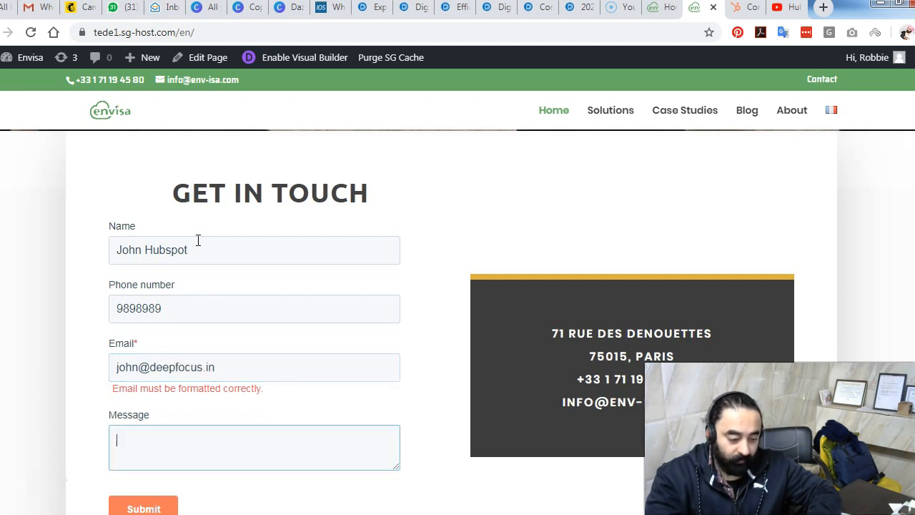
type("Hi this is a test")
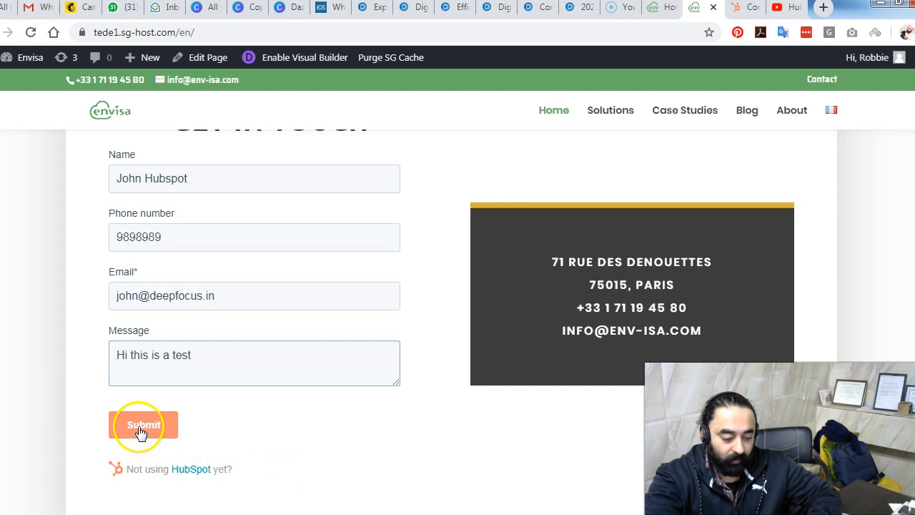
left_click(143, 425)
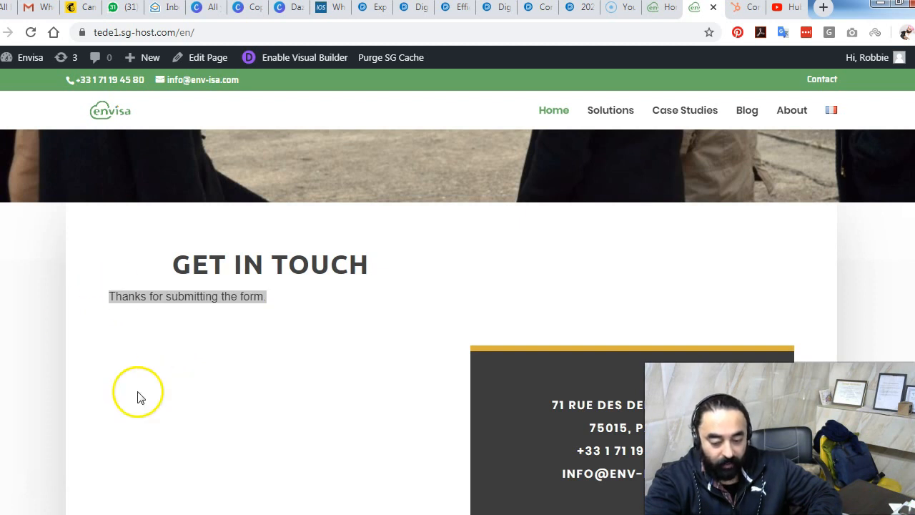
mouse_move(188, 295)
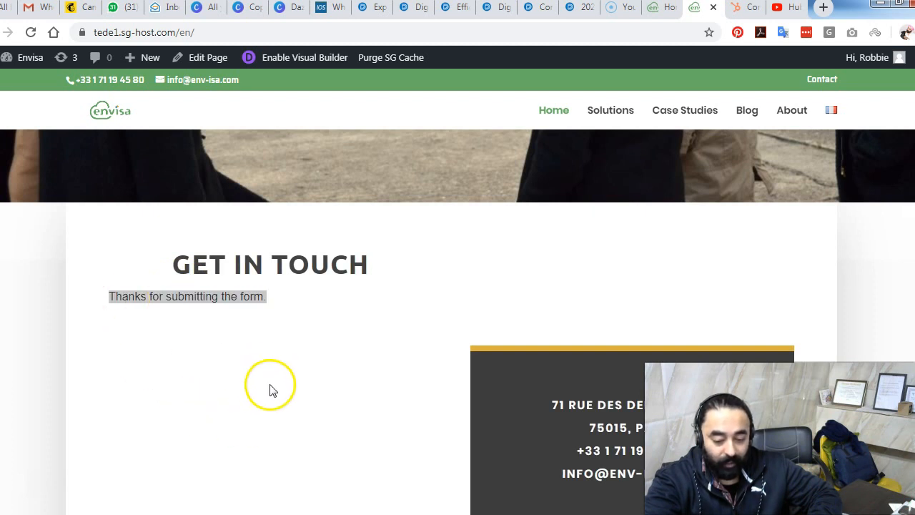
mouse_move(179, 384)
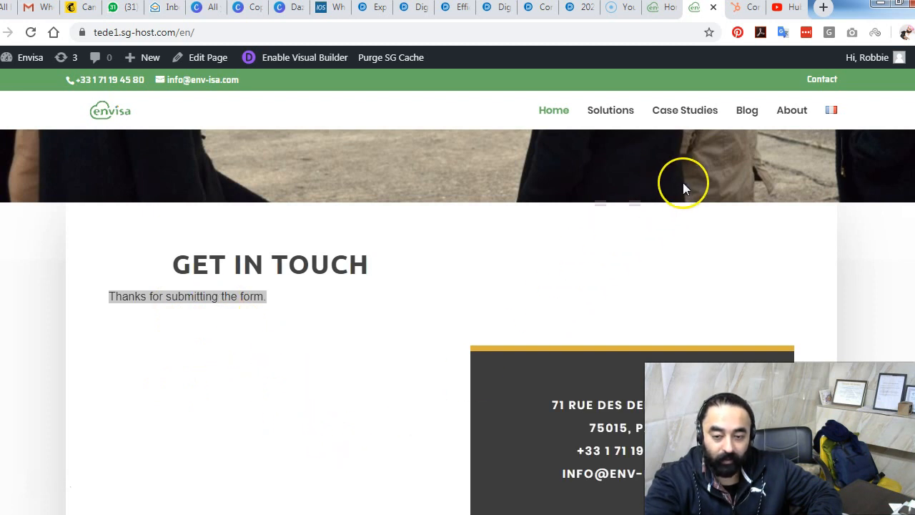
mouse_move(293, 383)
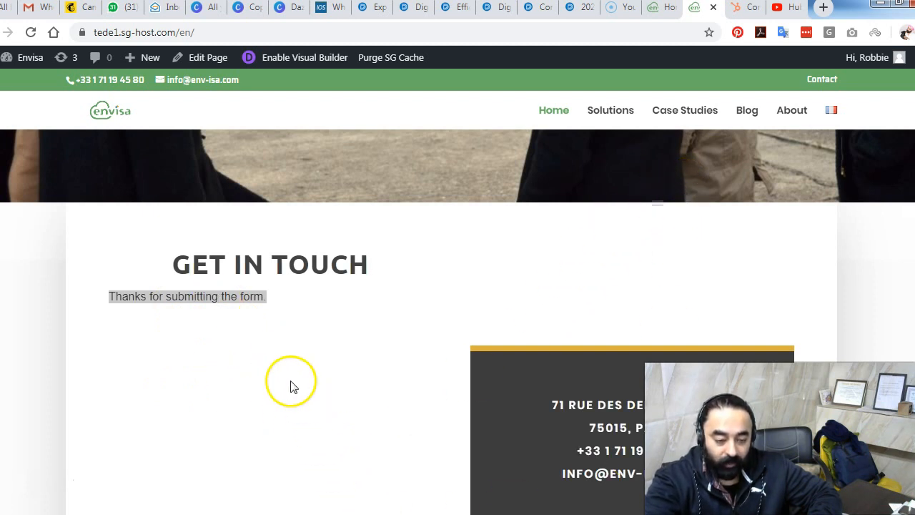
mouse_move(619, 168)
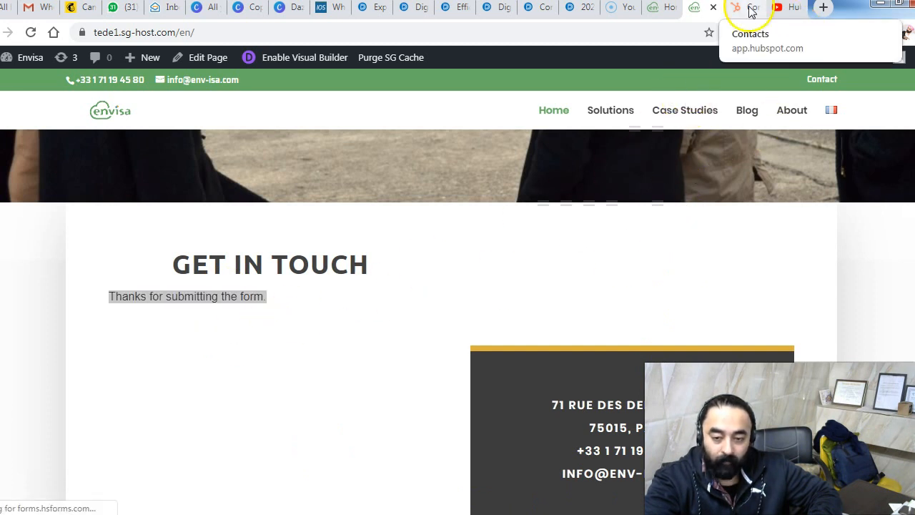
left_click(750, 8)
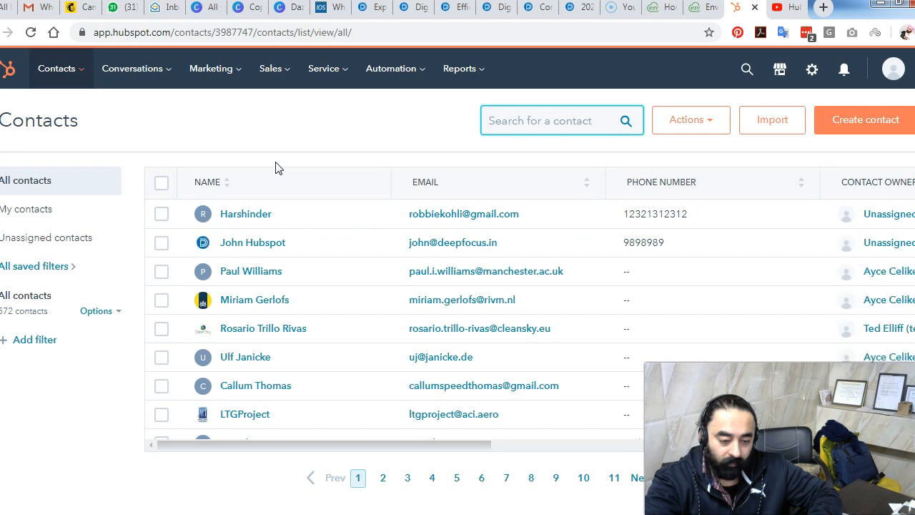
mouse_move(452, 242)
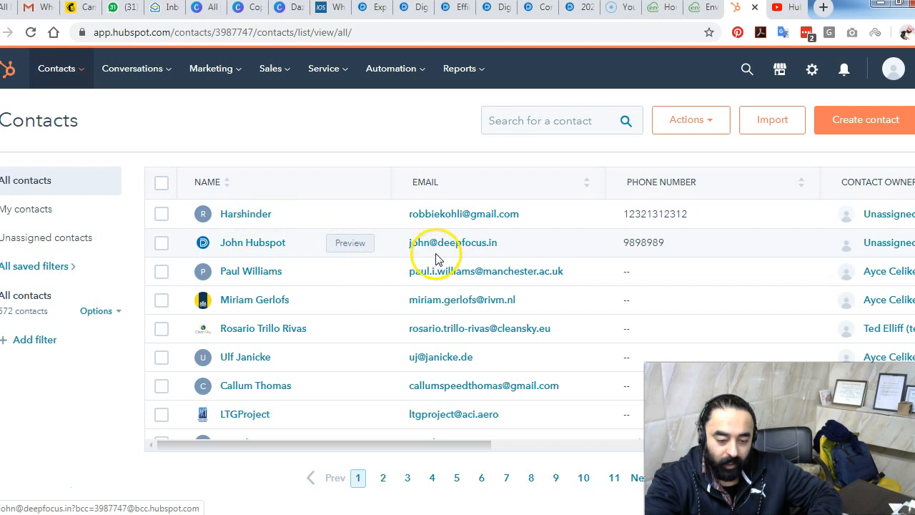
mouse_move(586, 250)
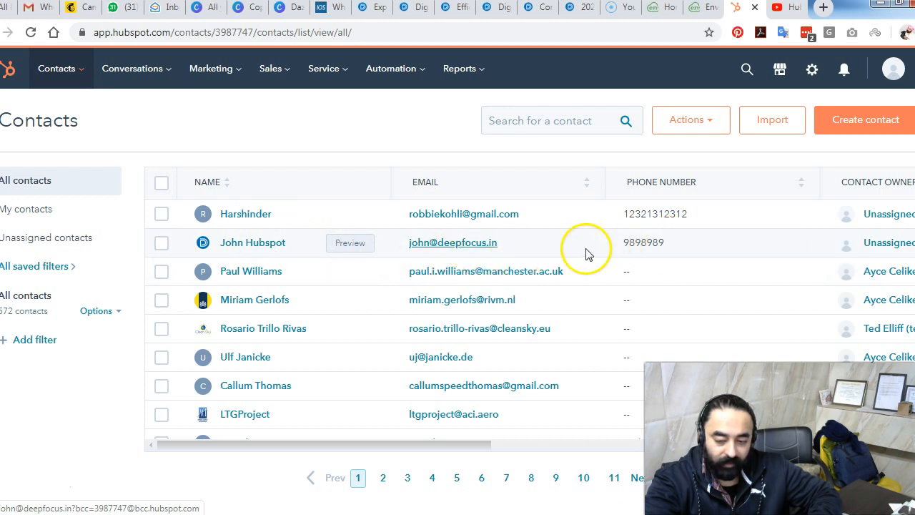
mouse_move(251, 242)
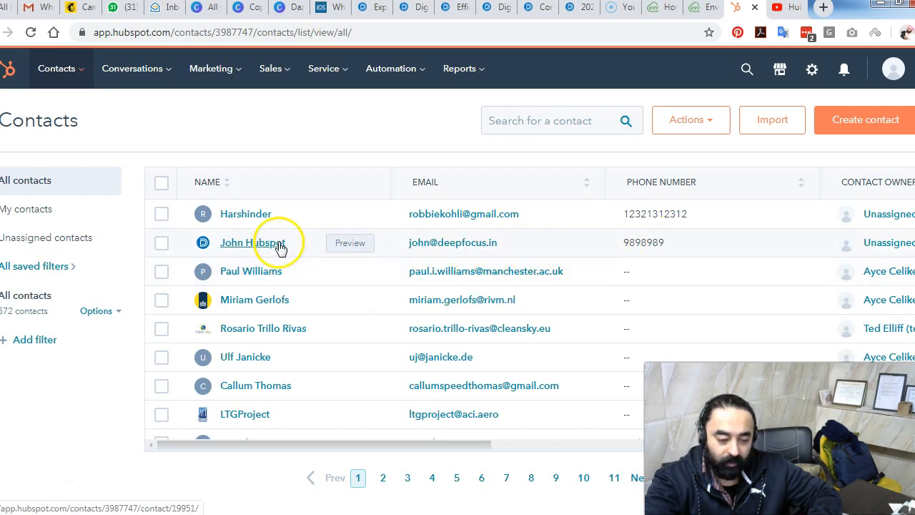
mouse_move(566, 257)
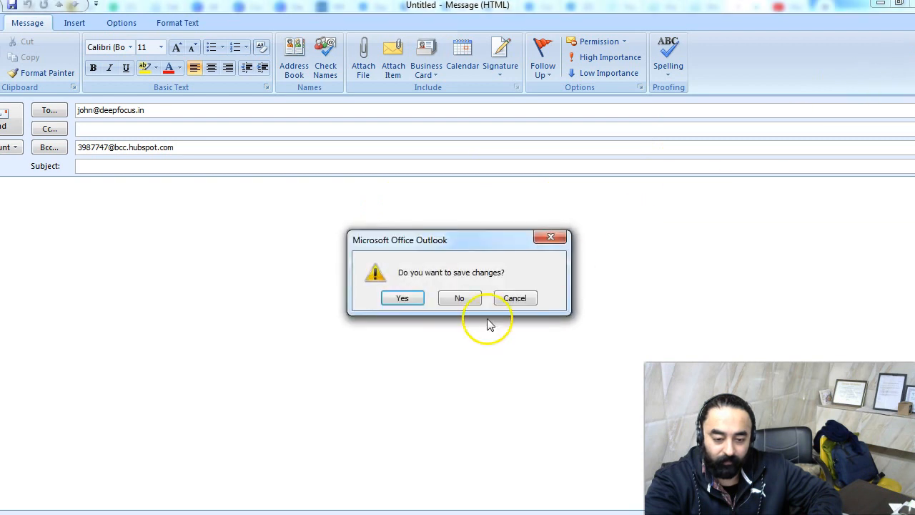
left_click(458, 298)
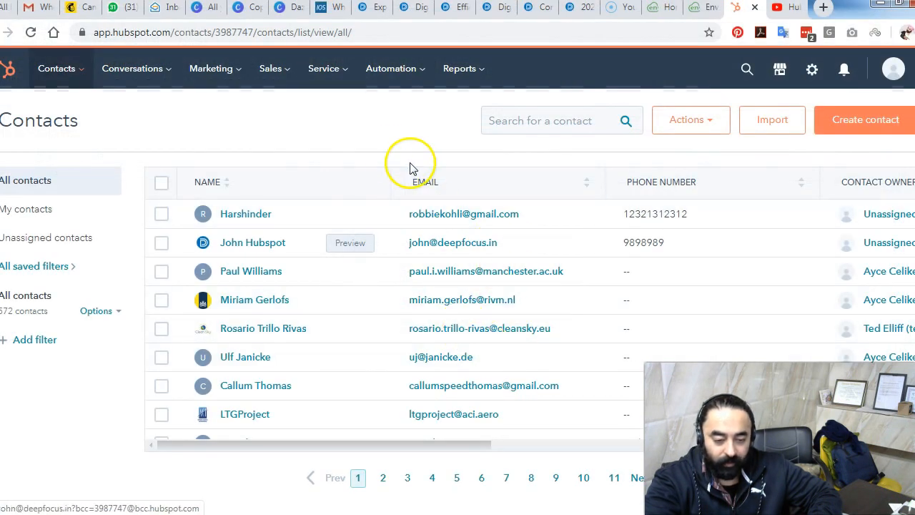
mouse_move(394, 160)
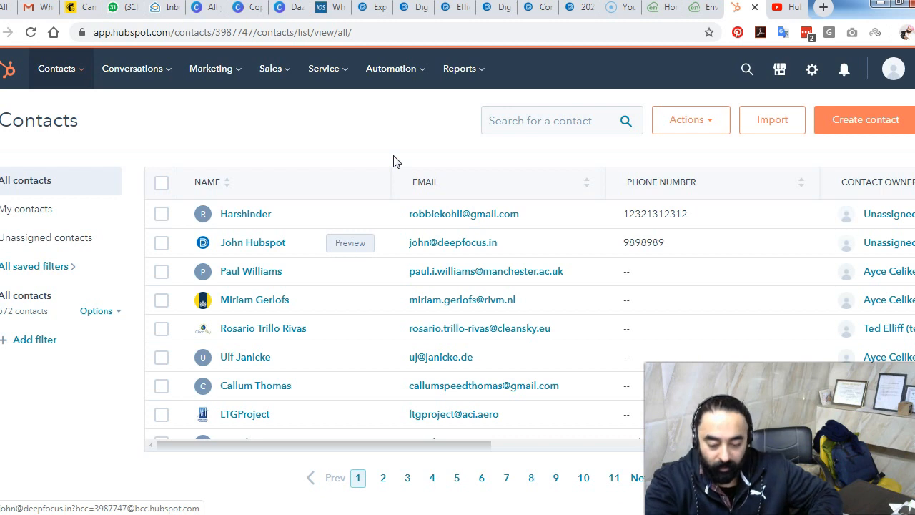
mouse_move(399, 136)
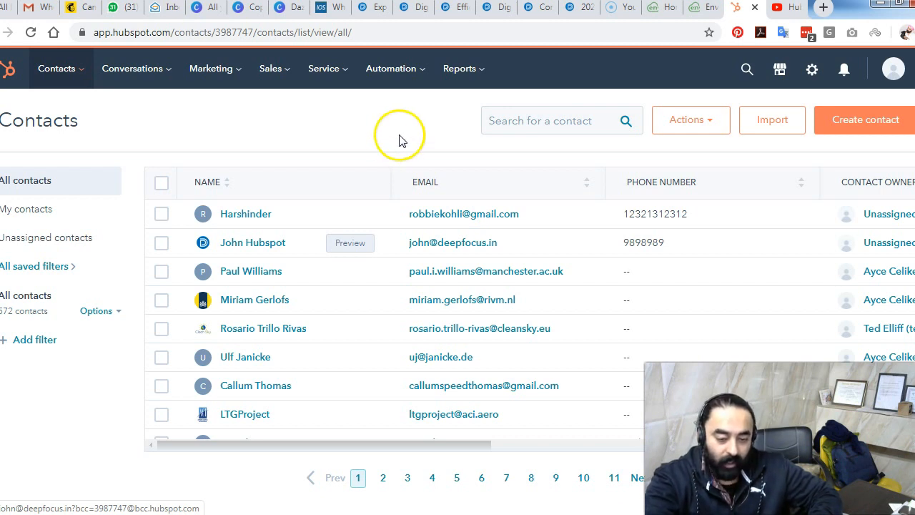
mouse_move(503, 329)
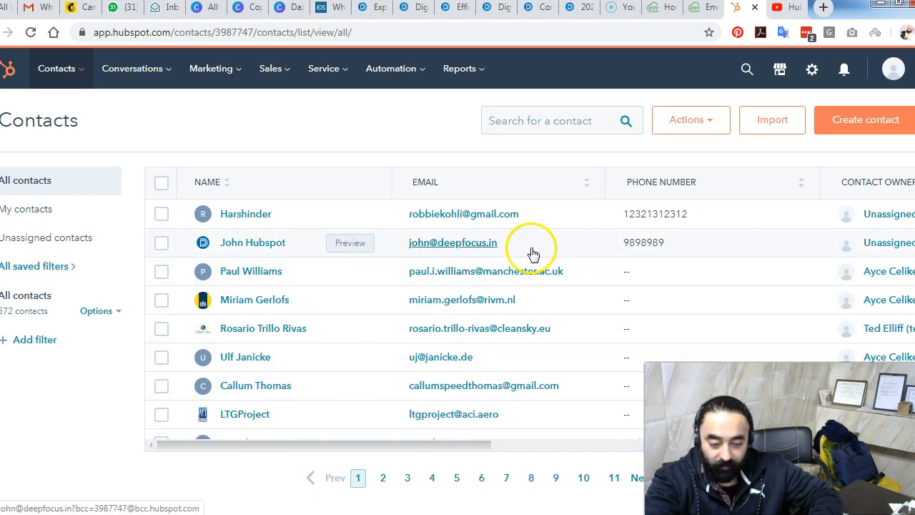
mouse_move(391, 218)
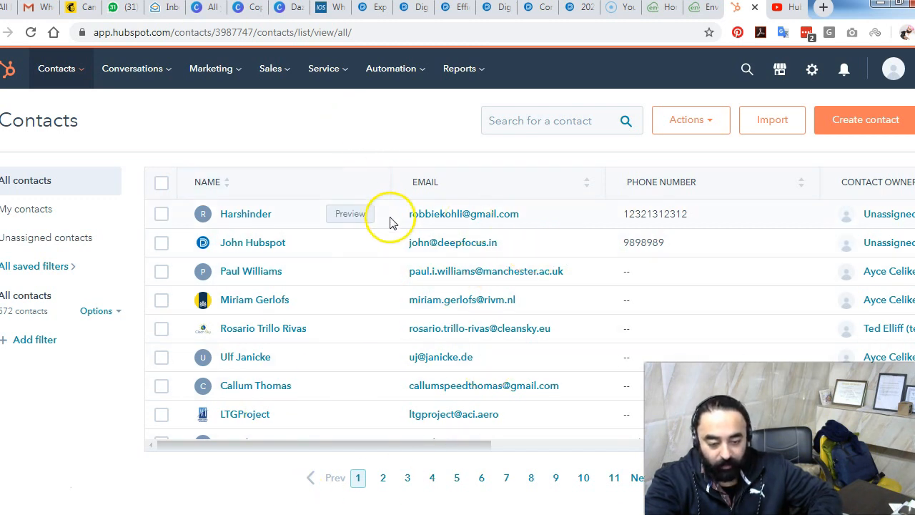
mouse_move(715, 268)
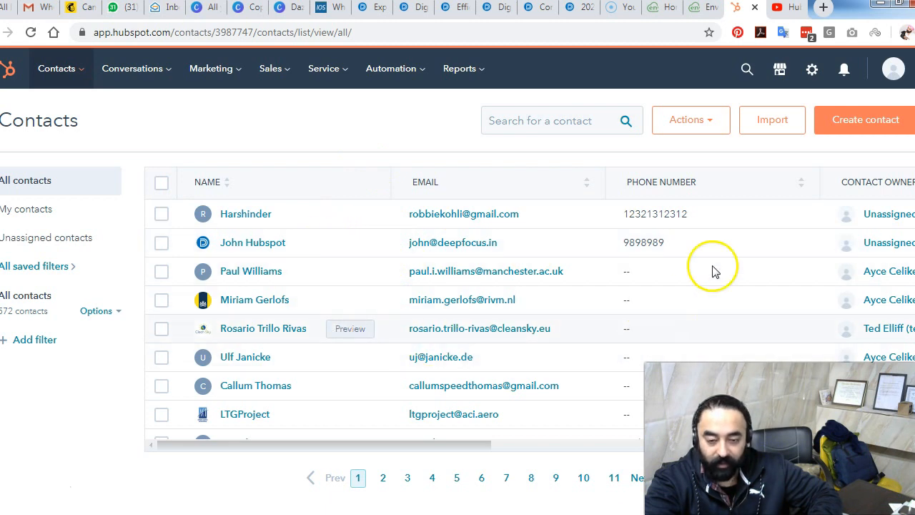
mouse_move(611, 167)
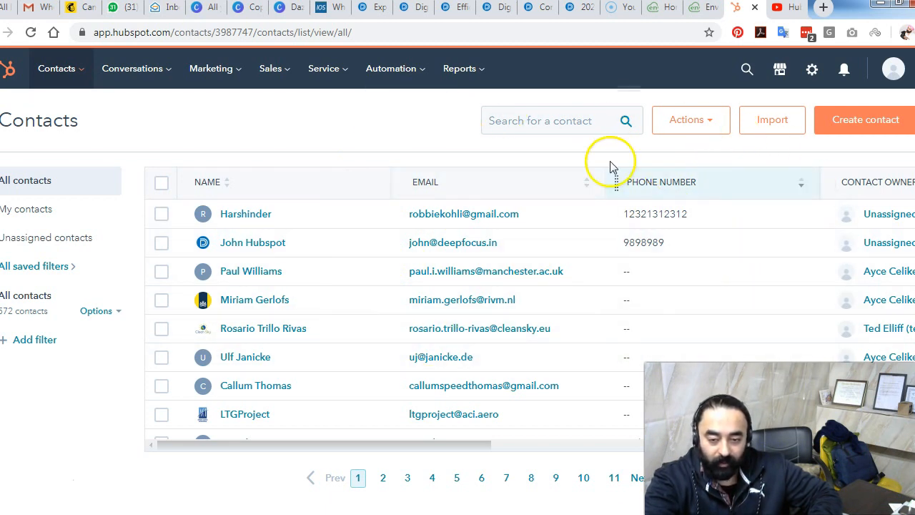
mouse_move(703, 7)
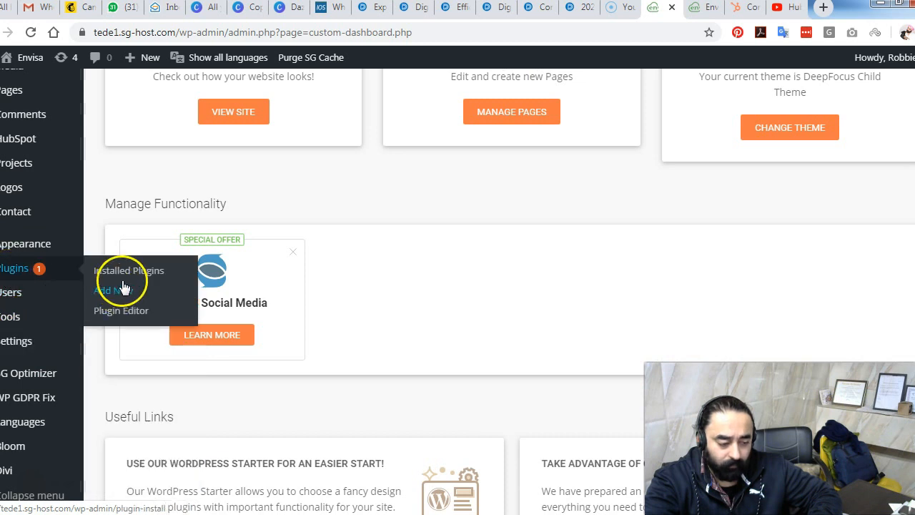
- Open Installed Plugins and highlight the HubSpot All-In-One Marketing 7.17.2 description
left_click(129, 270)
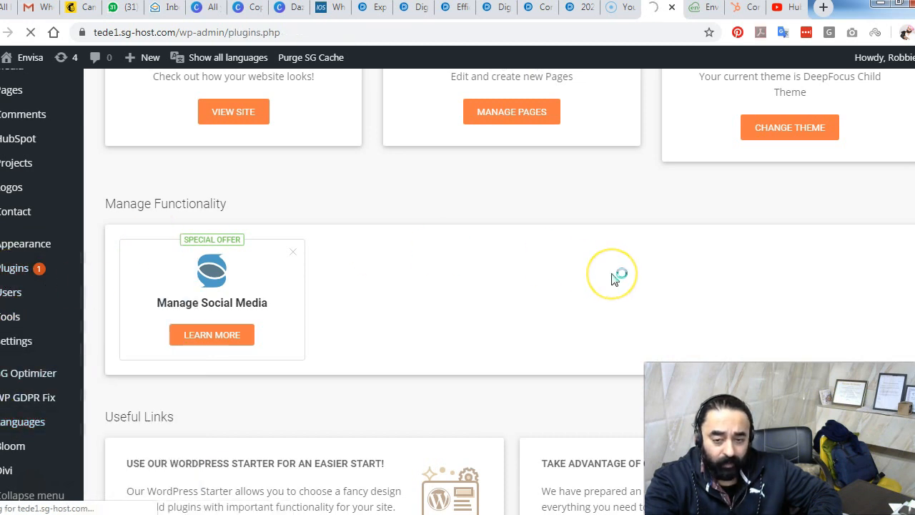
left_click(12, 268)
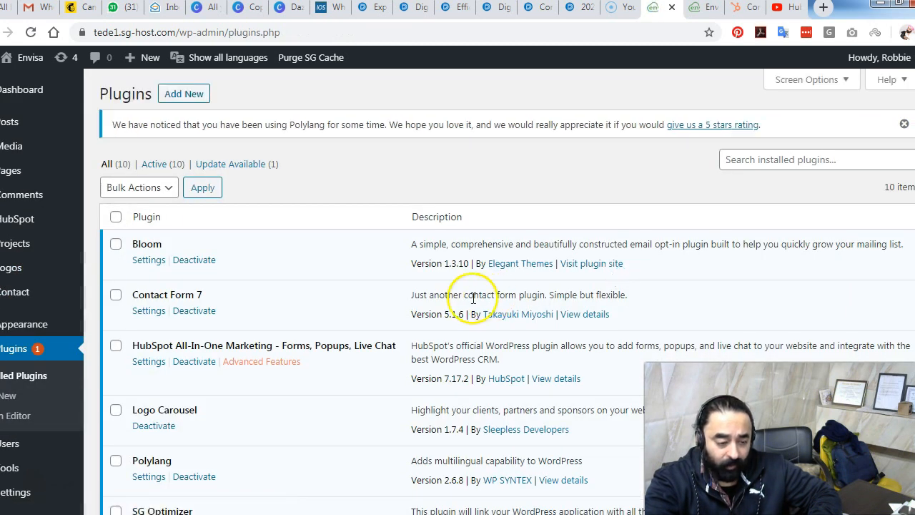
scroll("down", 3)
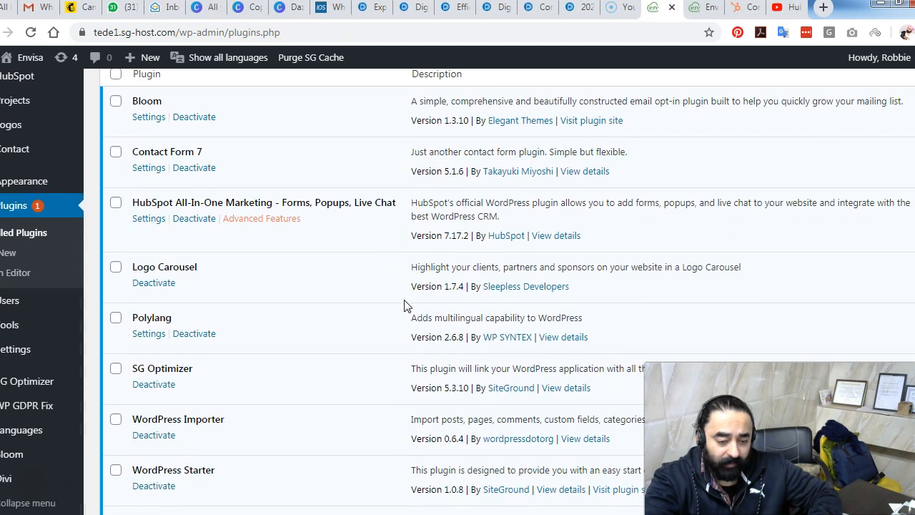
double_click(262, 202)
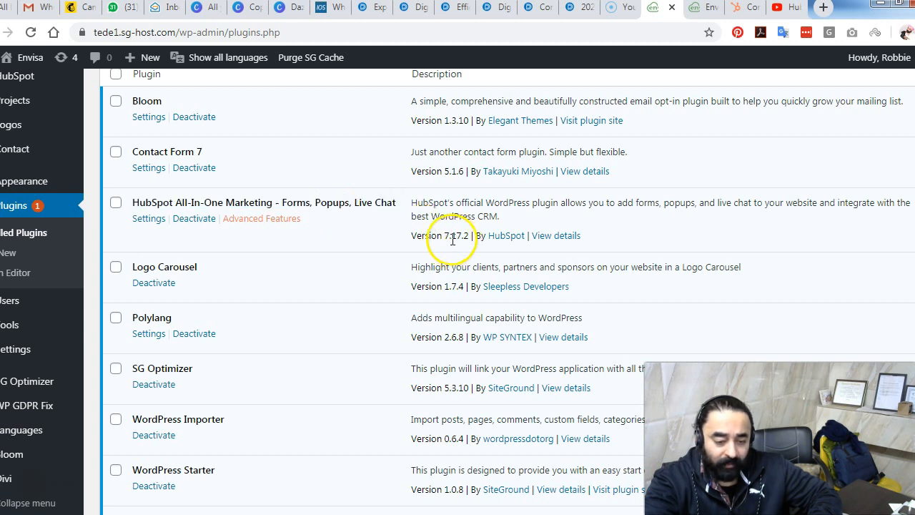
double_click(152, 202)
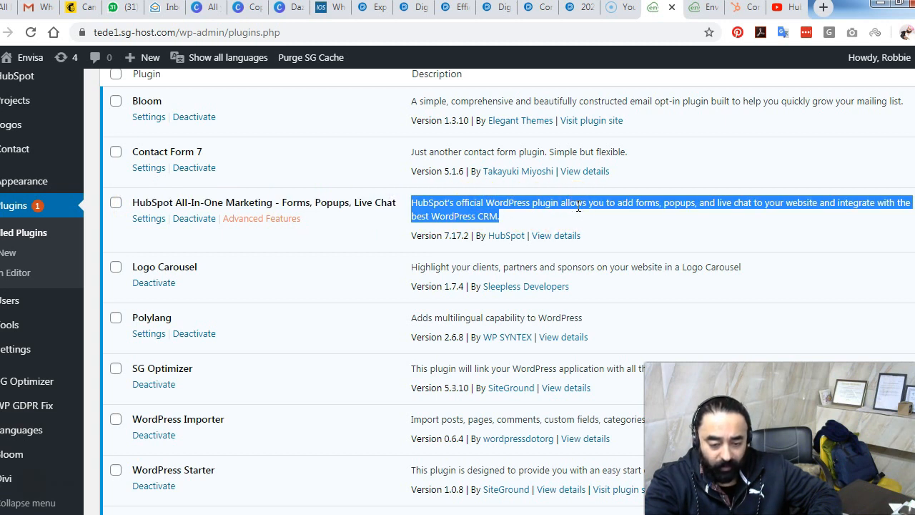
mouse_move(503, 256)
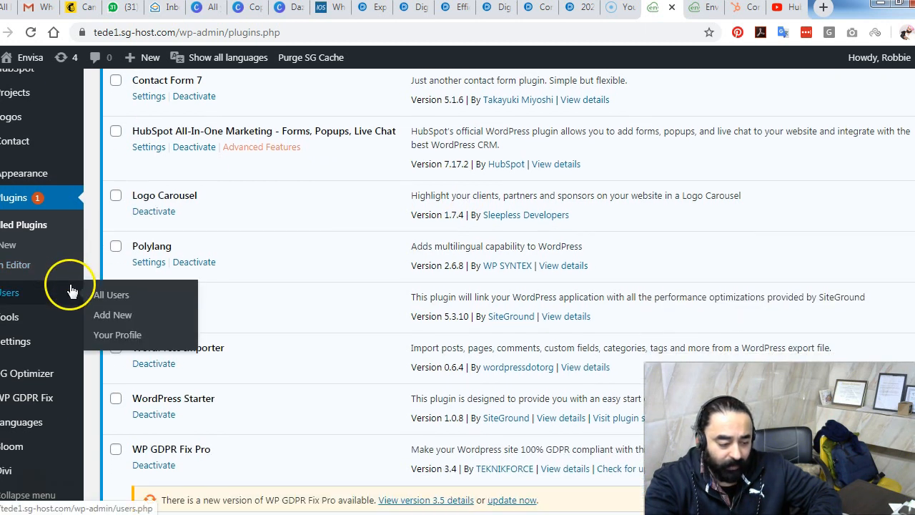
scroll("up", 3)
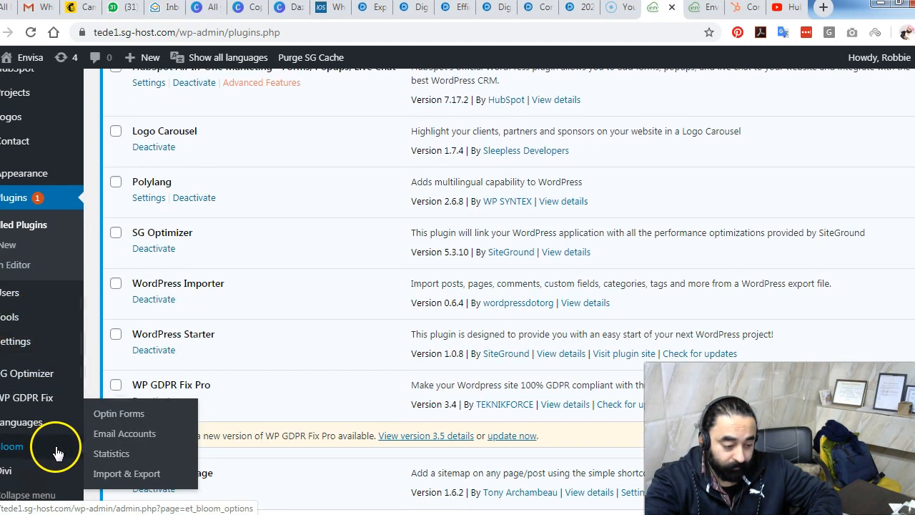
scroll("up", 3)
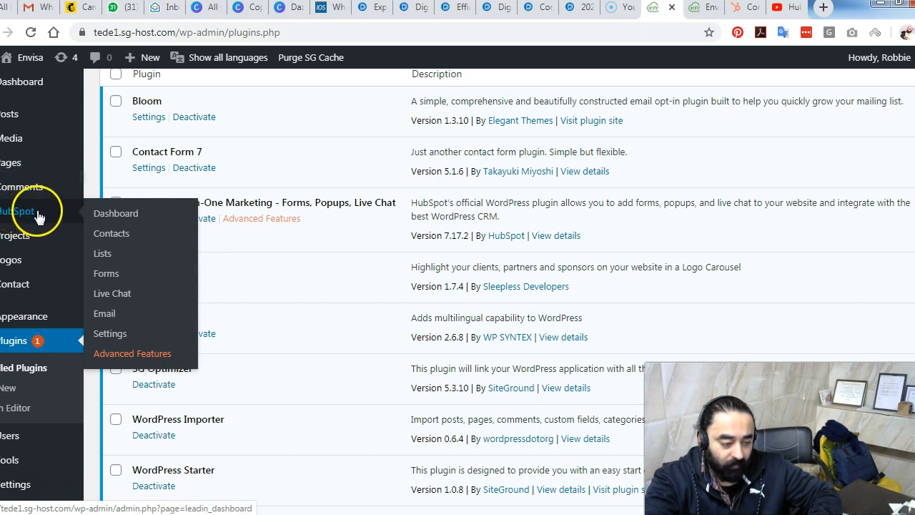
mouse_move(116, 213)
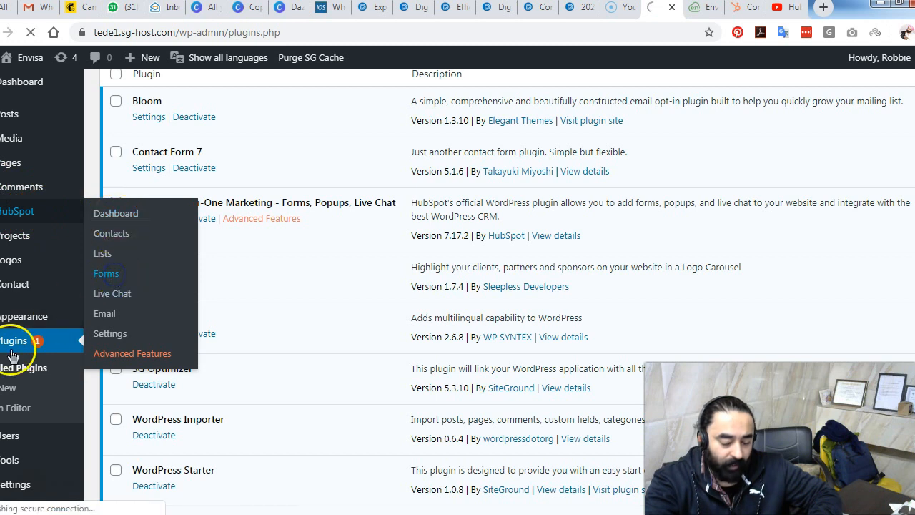
- Open the HubSpot plugin's Forms page: contact us form with 231 views, 5 submissions
left_click(106, 273)
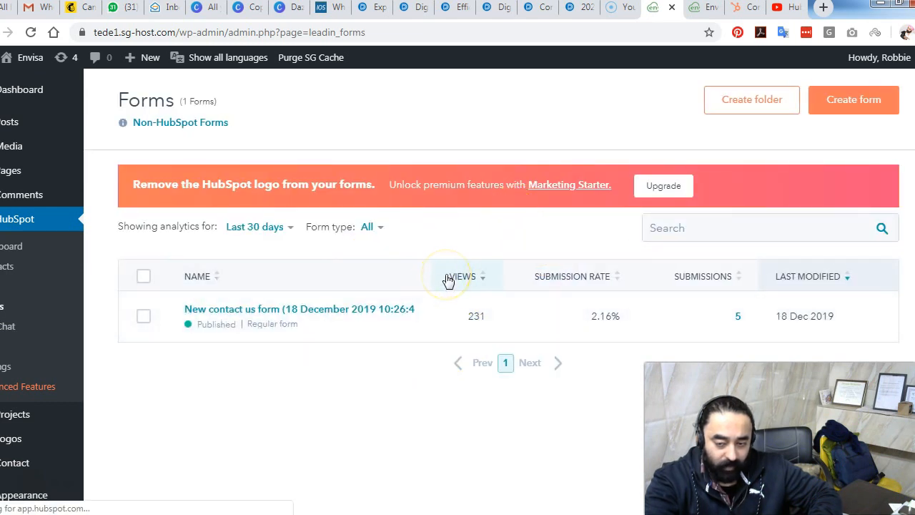
scroll("down", 3)
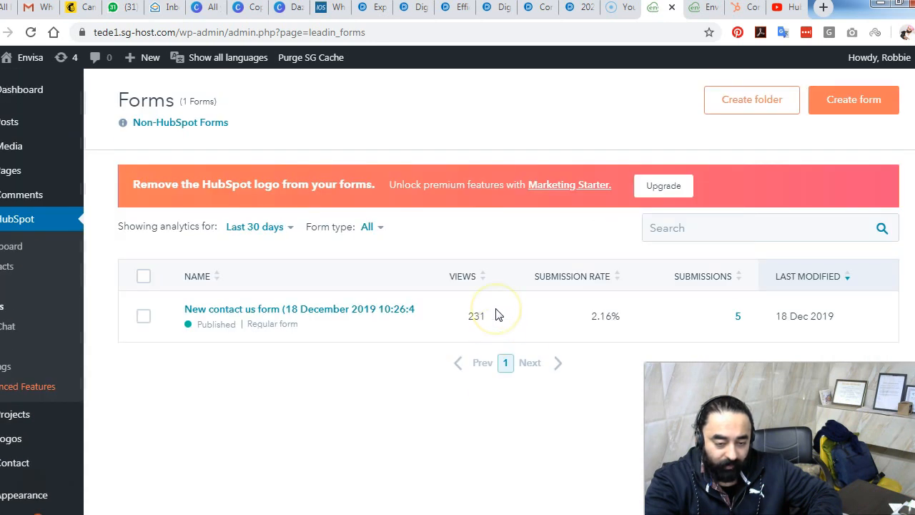
mouse_move(441, 243)
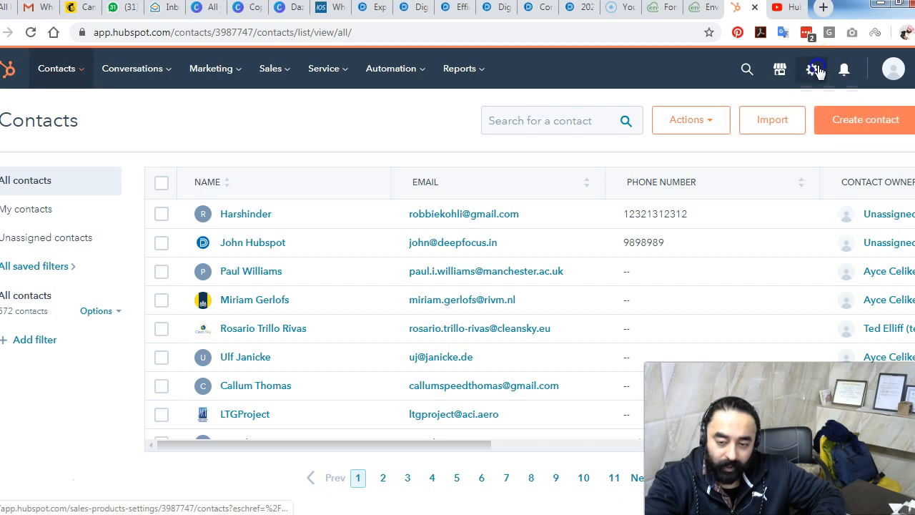
- Browse HubSpot's Contacts & Companies settings, then return to the WordPress Forms page
left_click(812, 69)
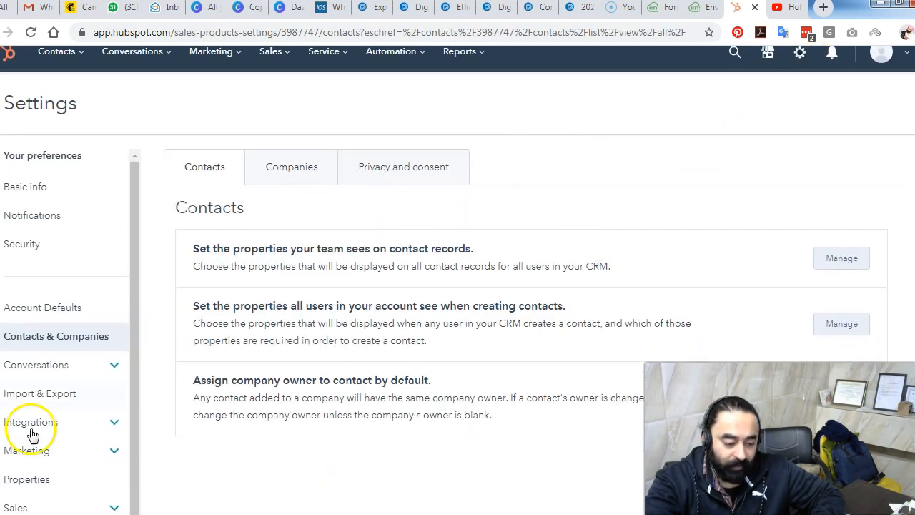
scroll("down", 3)
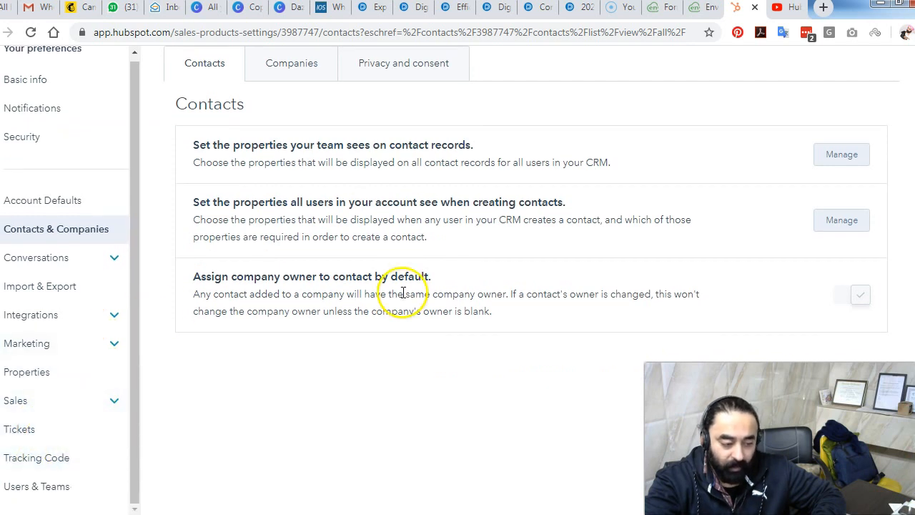
scroll("up", 3)
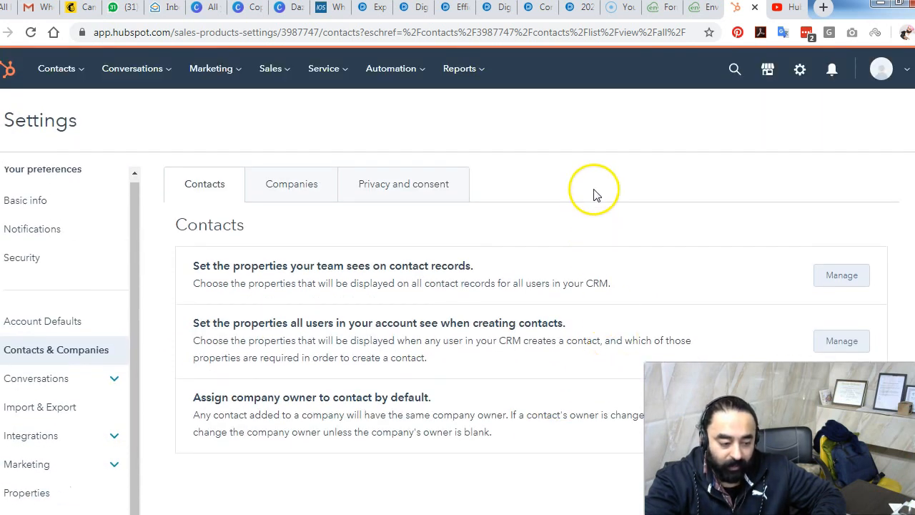
mouse_move(799, 69)
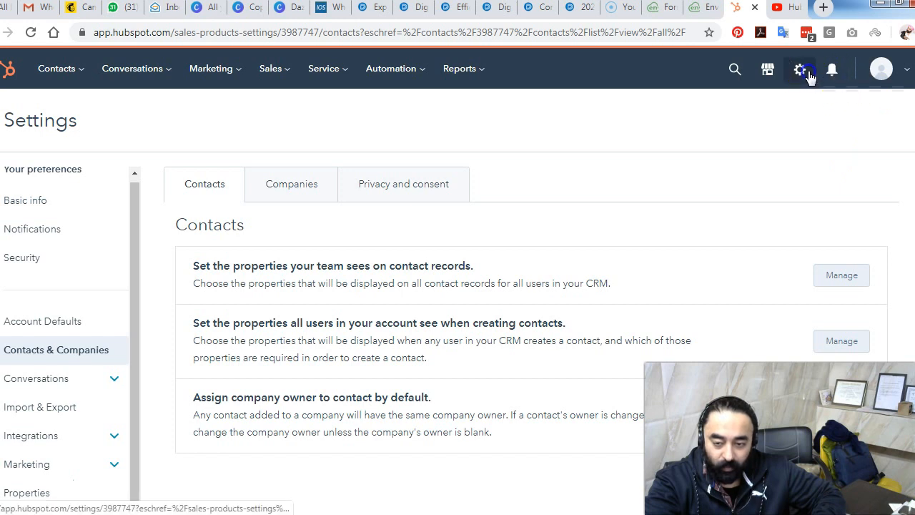
left_click(799, 68)
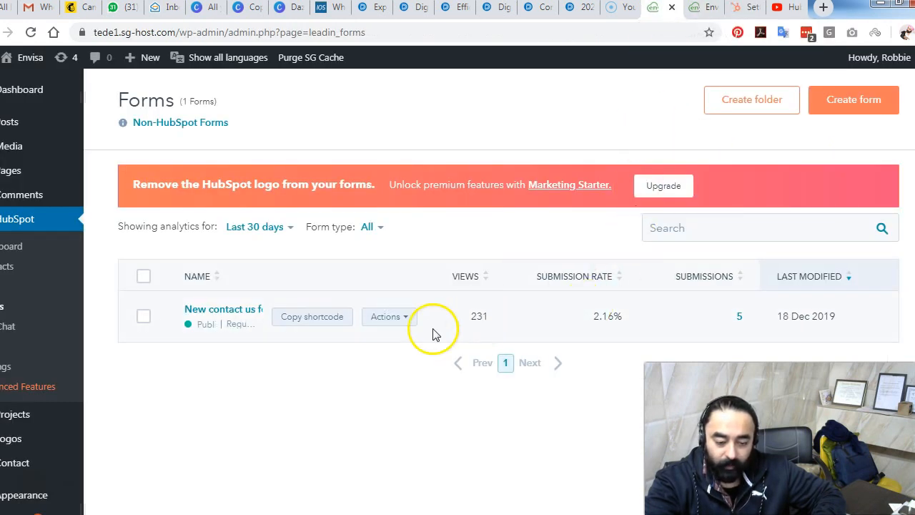
mouse_move(470, 399)
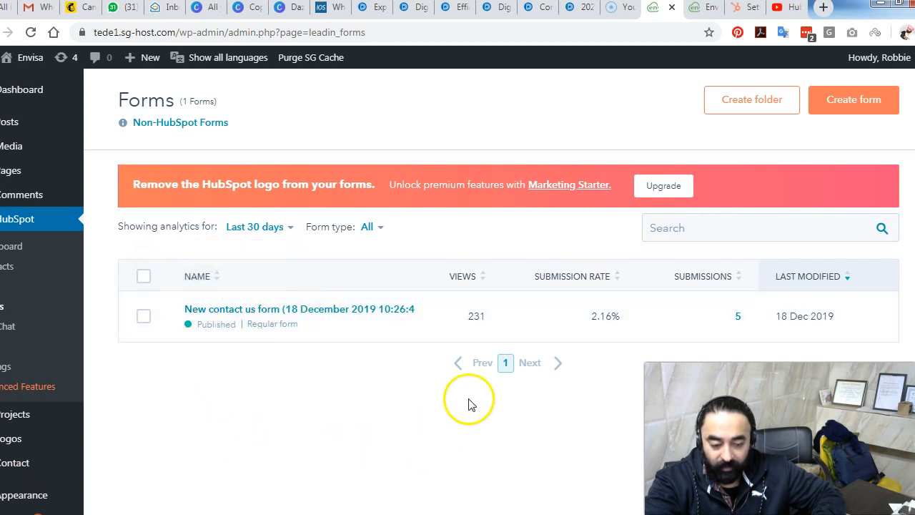
mouse_move(320, 239)
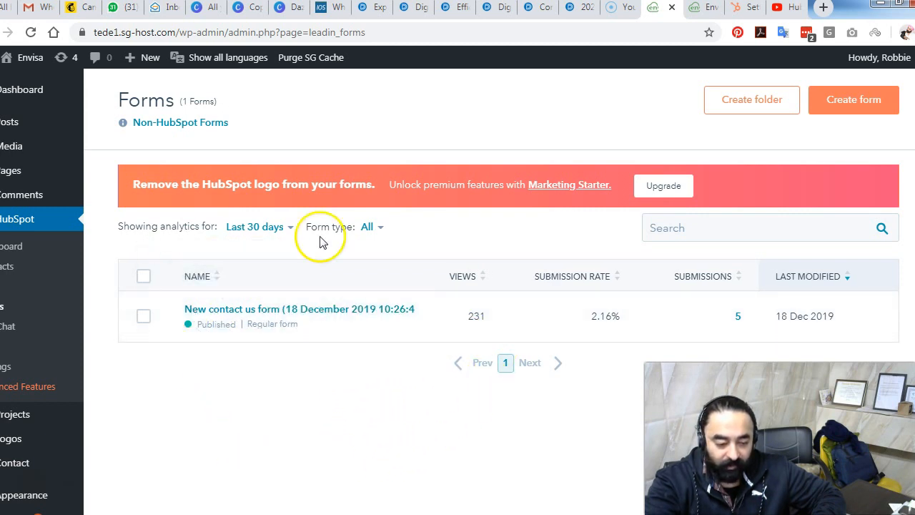
scroll("down", 3)
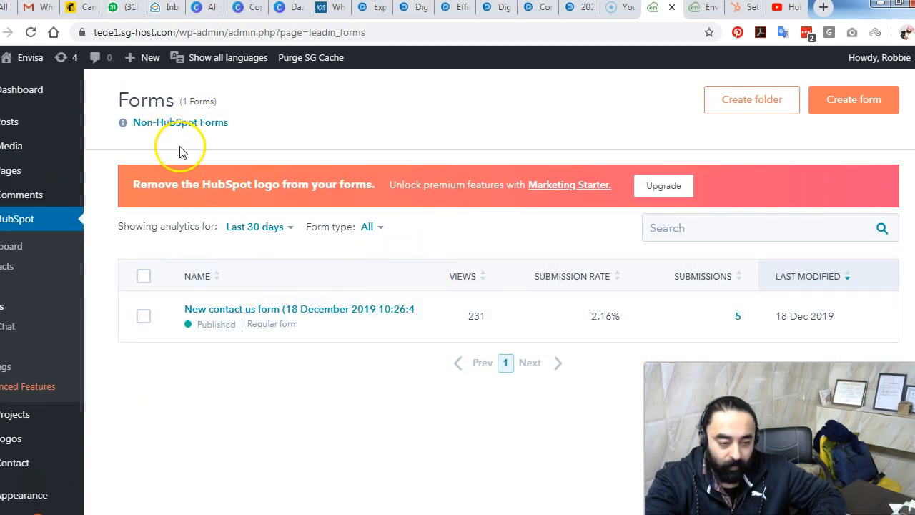
mouse_move(854, 99)
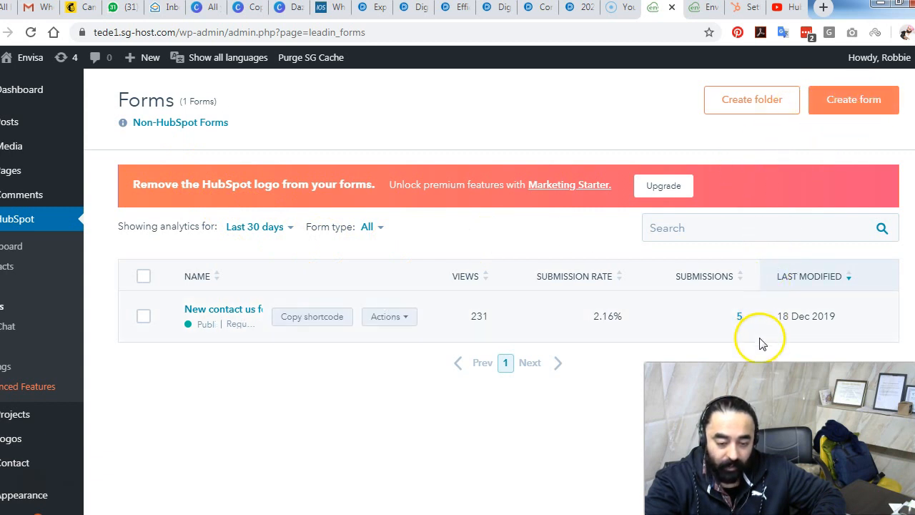
- Review the New contact us form's fields in the editor, then view the live Get in Touch section
left_click(223, 308)
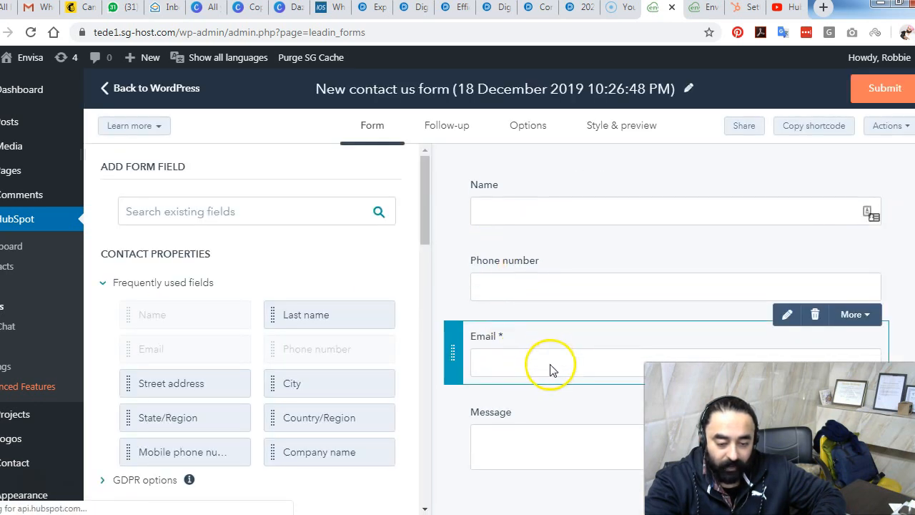
scroll("down", 3)
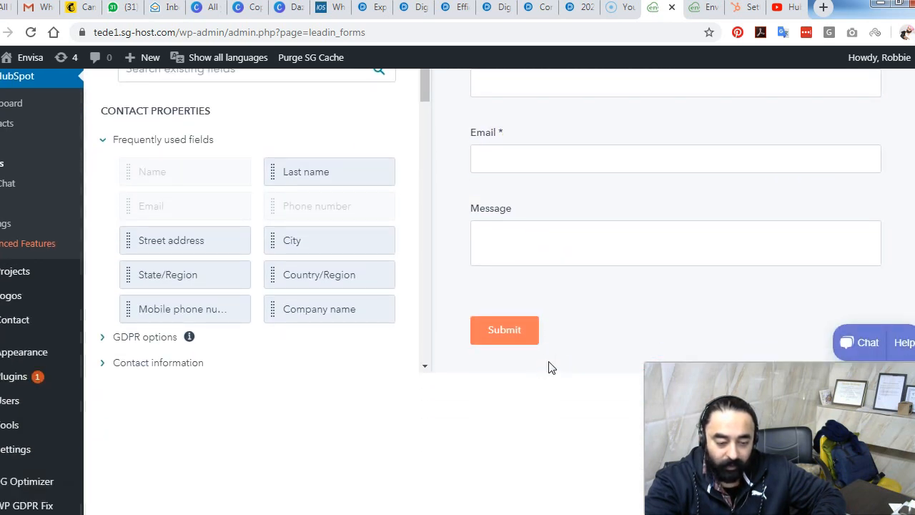
scroll("up", 3)
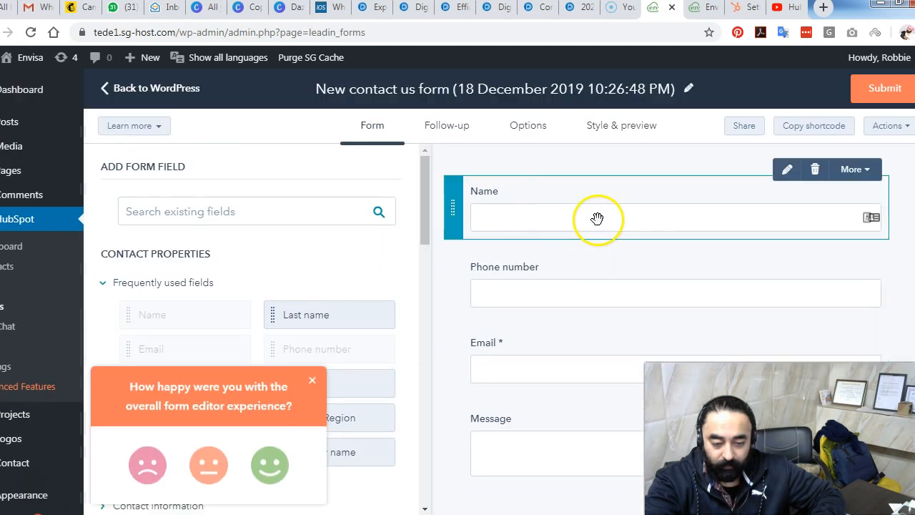
scroll("down", 3)
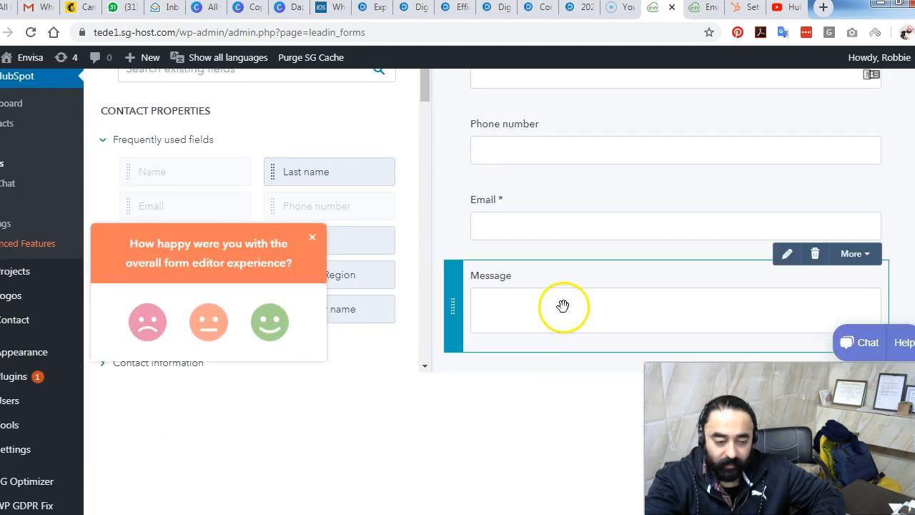
scroll("up", 3)
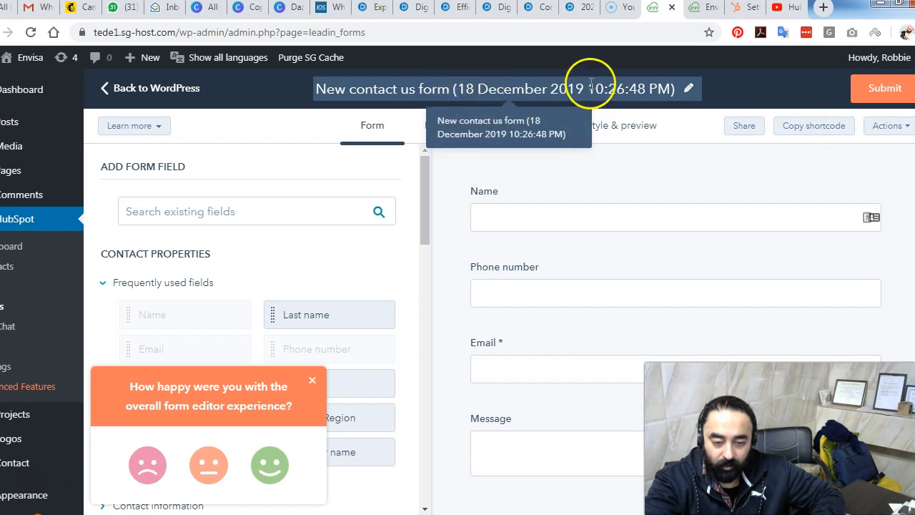
left_click(813, 125)
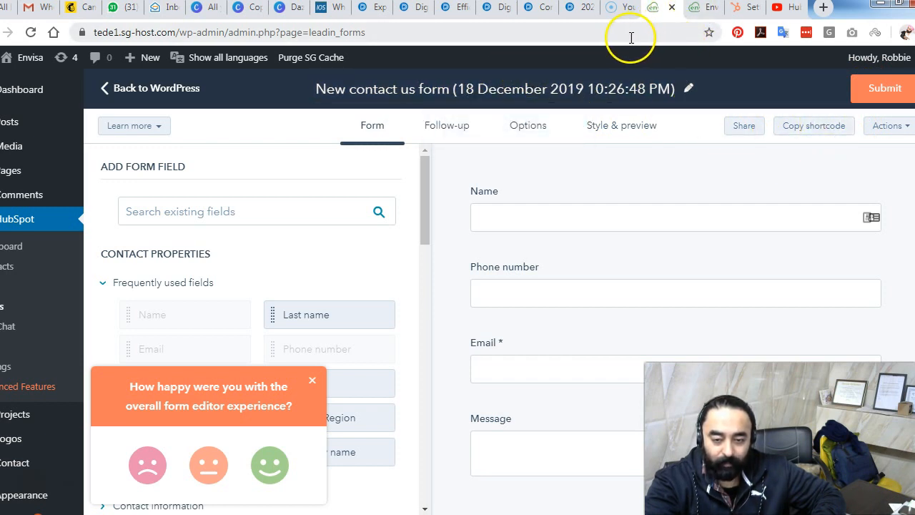
left_click(662, 7)
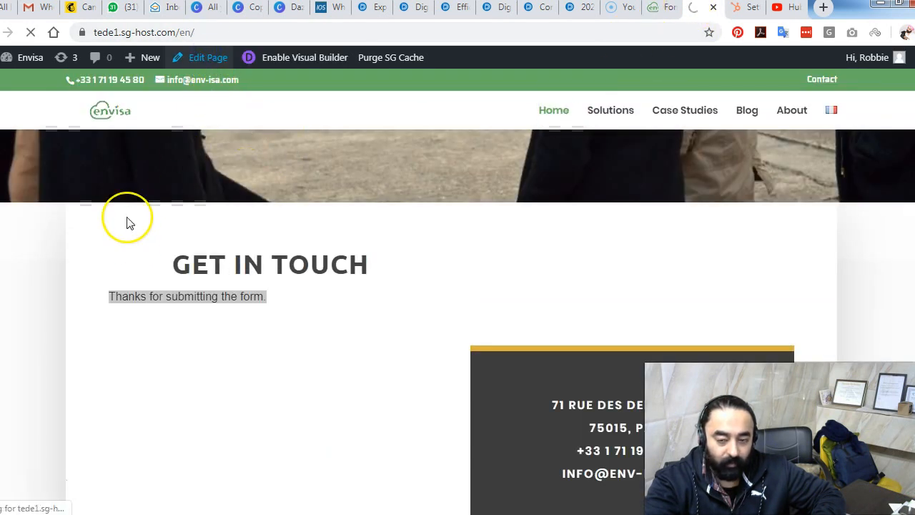
- Open the homepage in Divi Builder and view the Get In Touch module's HubSpot form shortcode
left_click(207, 57)
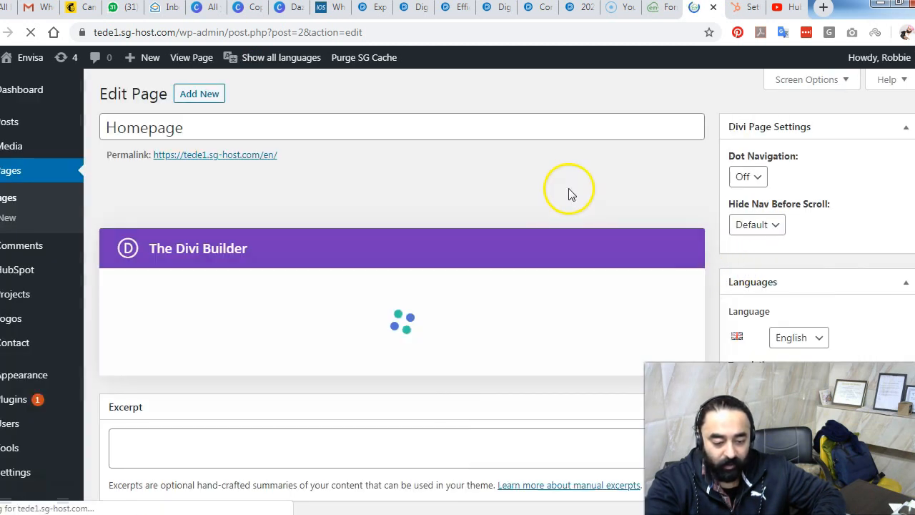
mouse_move(659, 7)
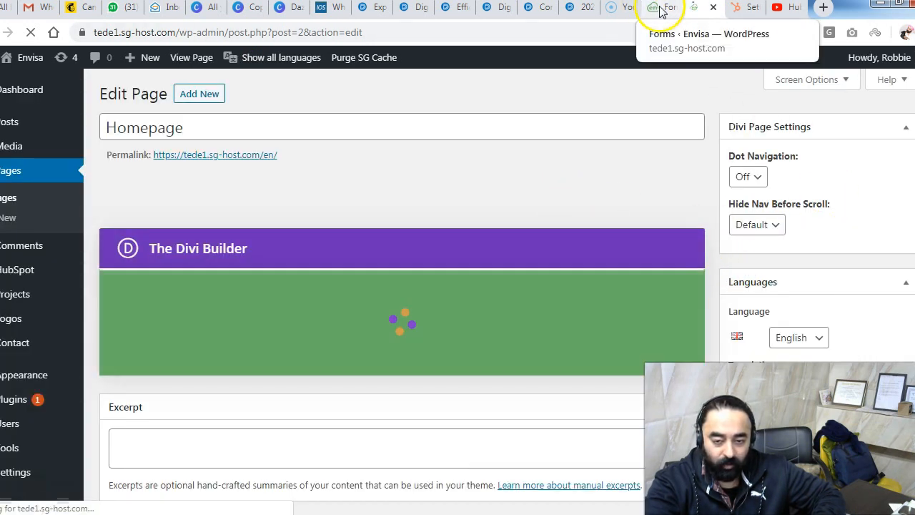
mouse_move(663, 245)
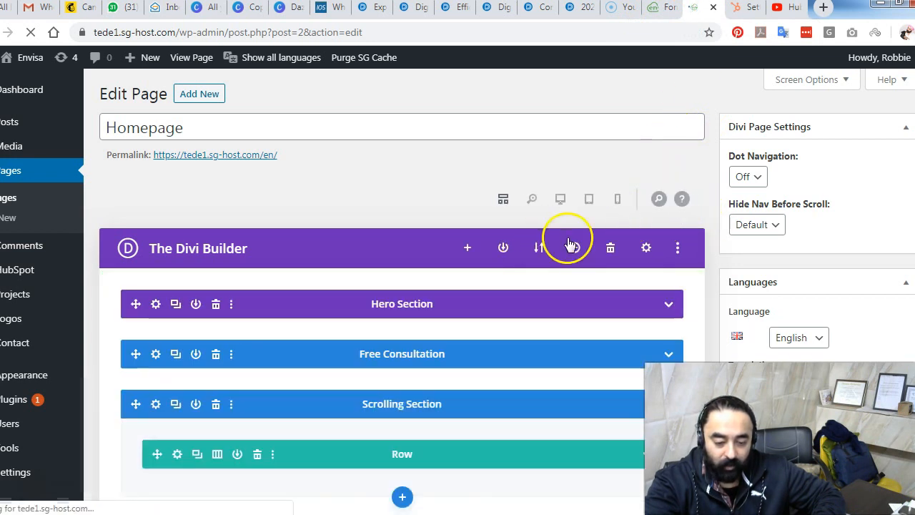
scroll("down", 3)
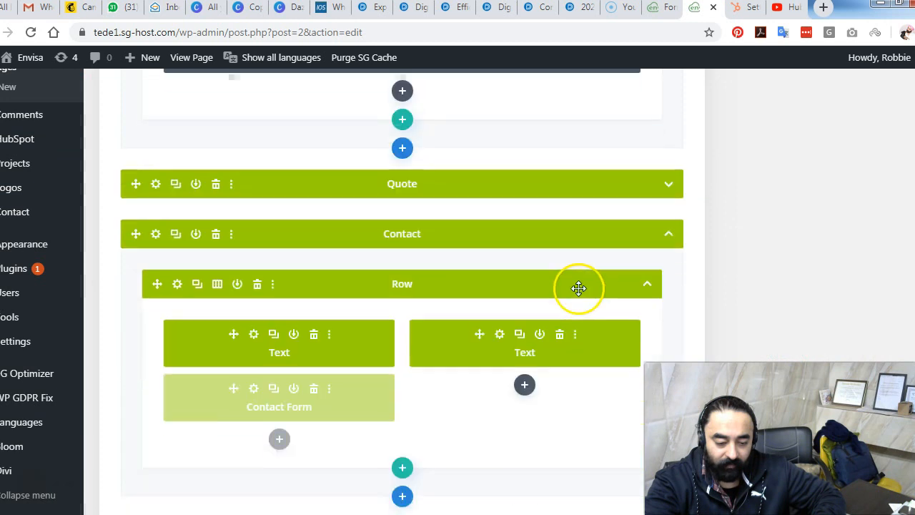
scroll("up", 3)
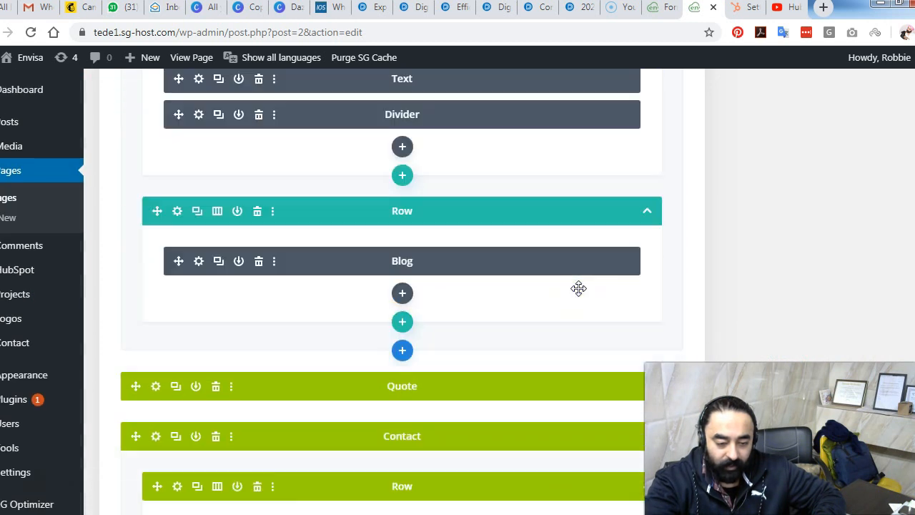
scroll("down", 3)
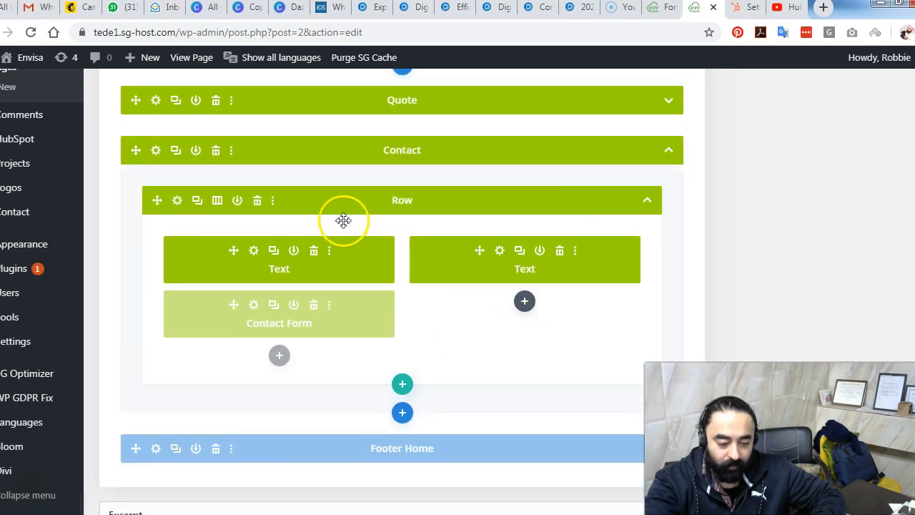
scroll("up", 3)
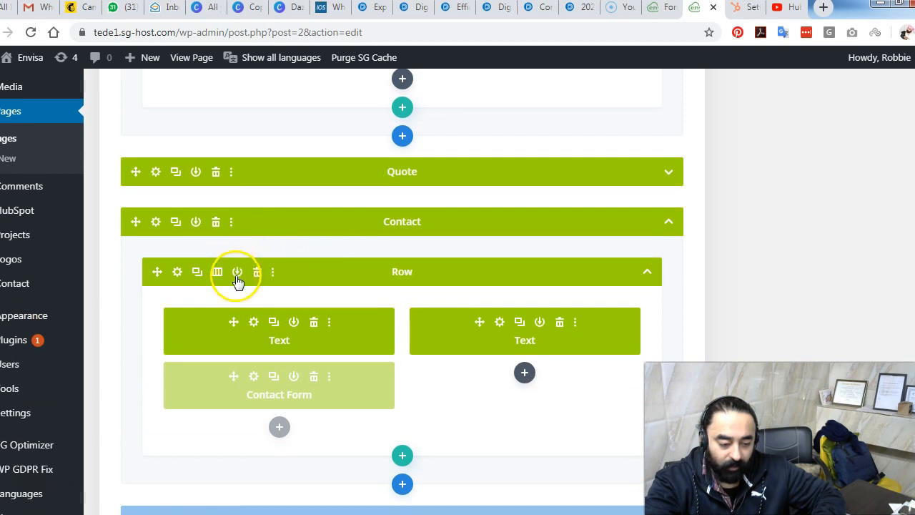
mouse_move(290, 368)
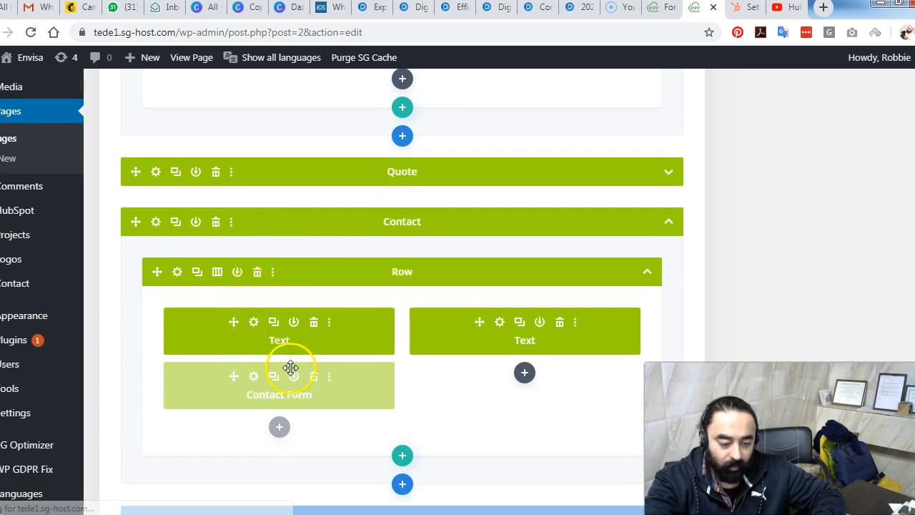
left_click(253, 322)
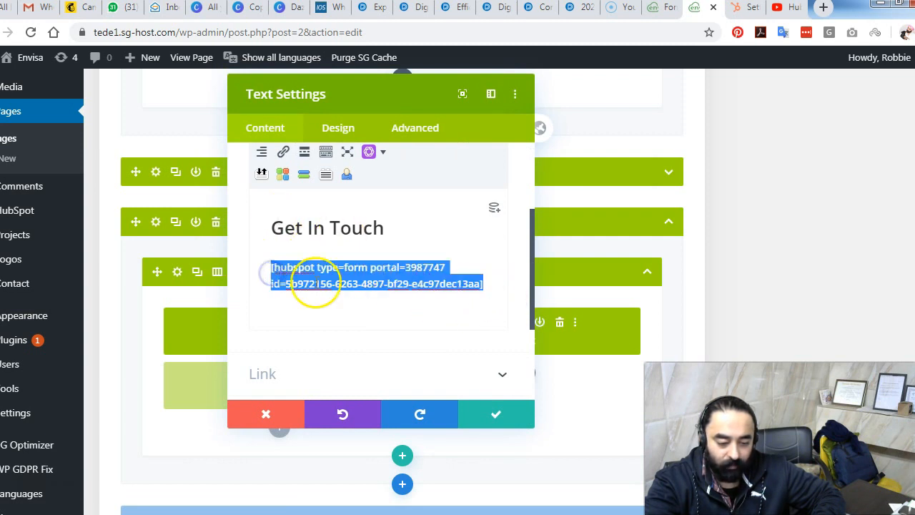
left_click(495, 414)
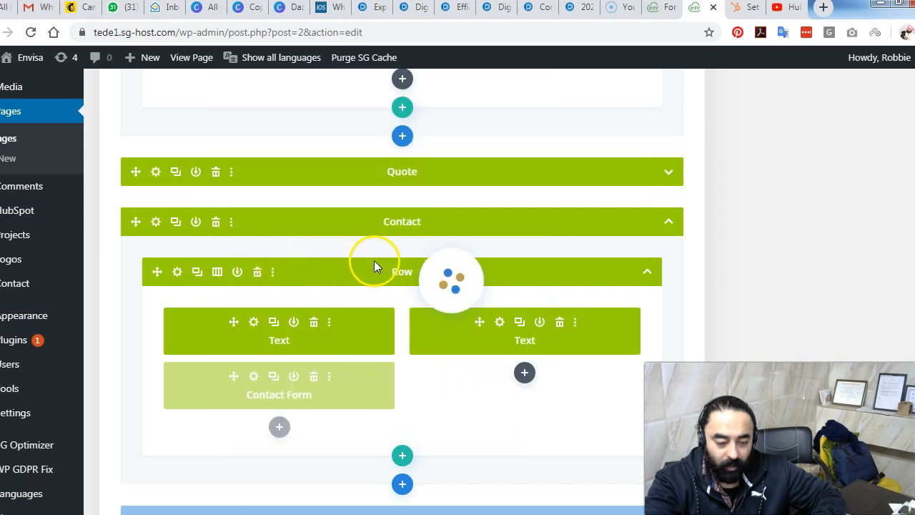
mouse_move(825, 270)
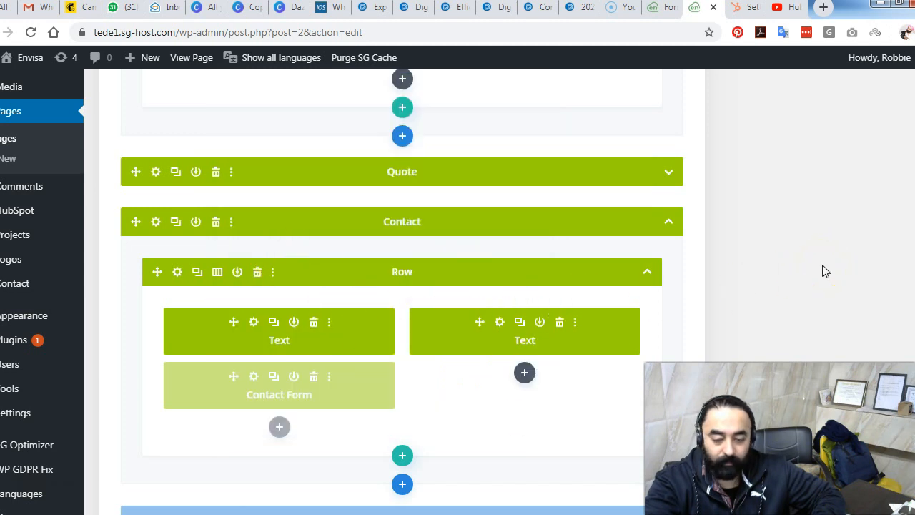